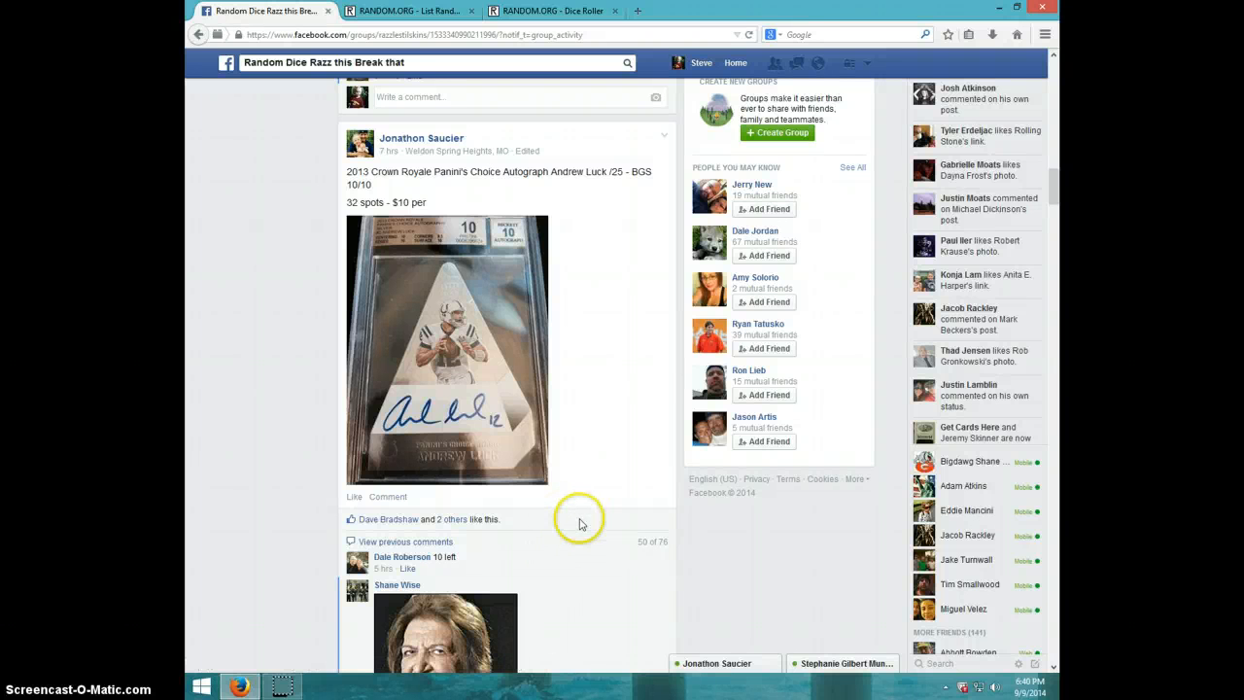
pyautogui.moveTo(517, 352)
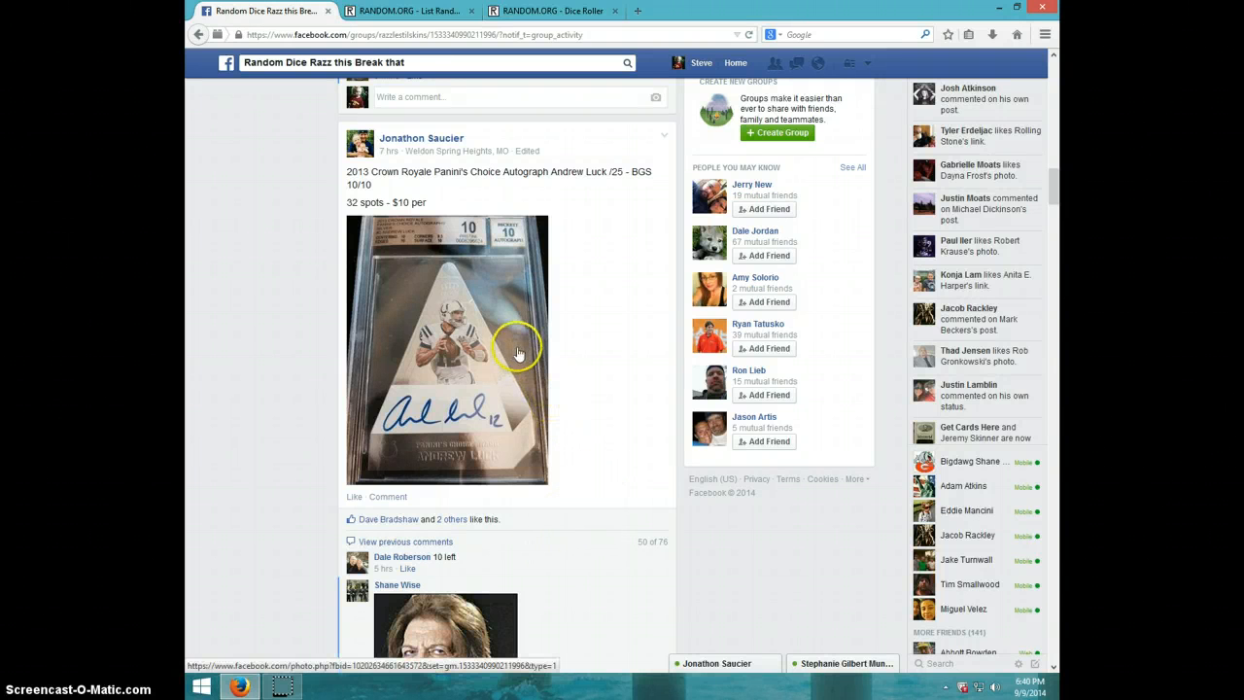
pyautogui.moveTo(489, 359)
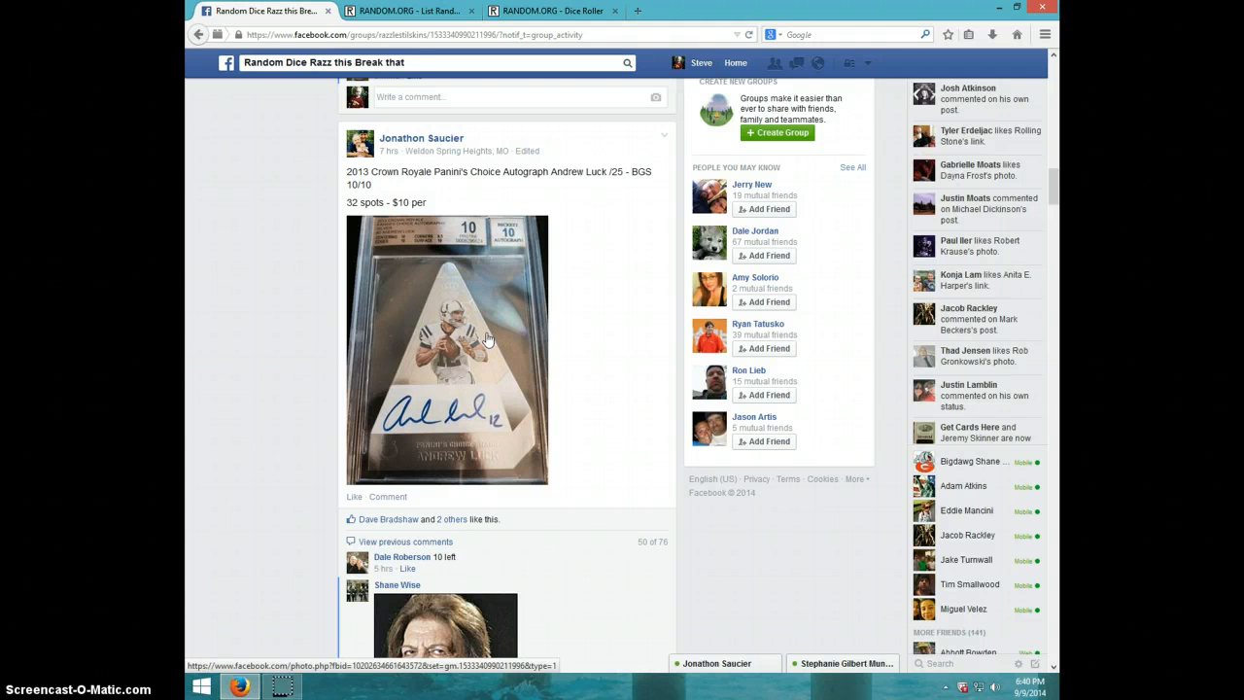
pyautogui.moveTo(510, 321)
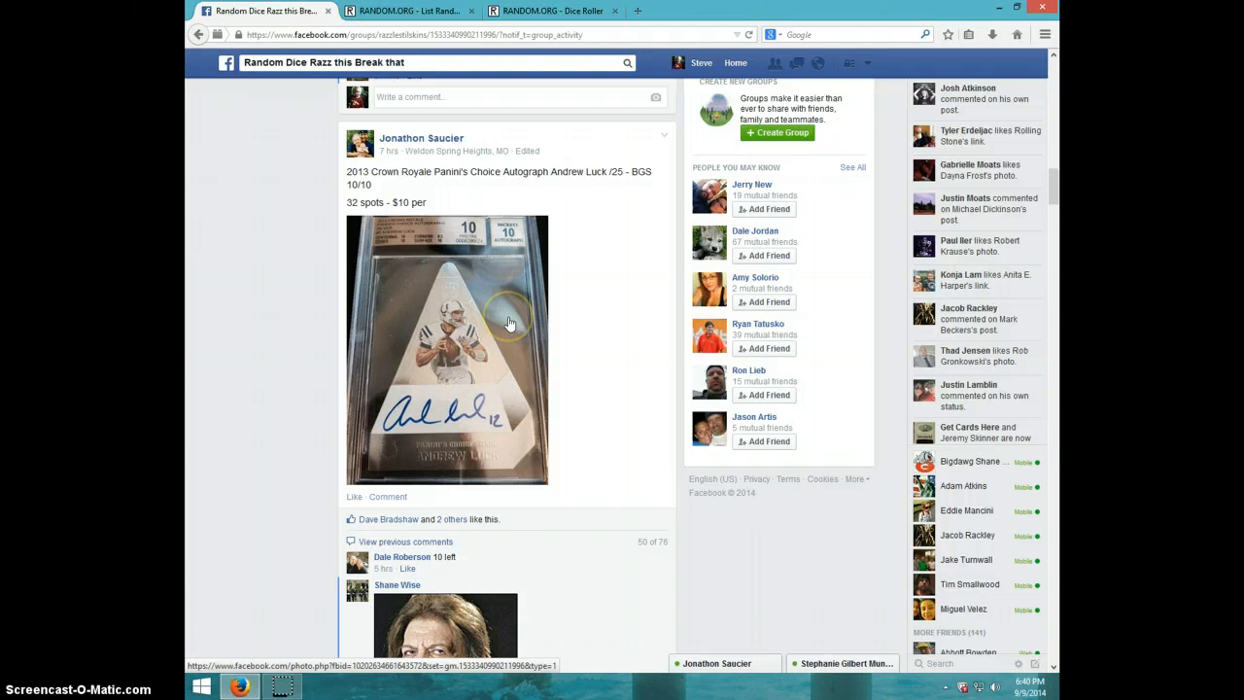
# - Post a "LIVE" comment below the 32-spot numbered list on the break post
pyautogui.scroll(-3)
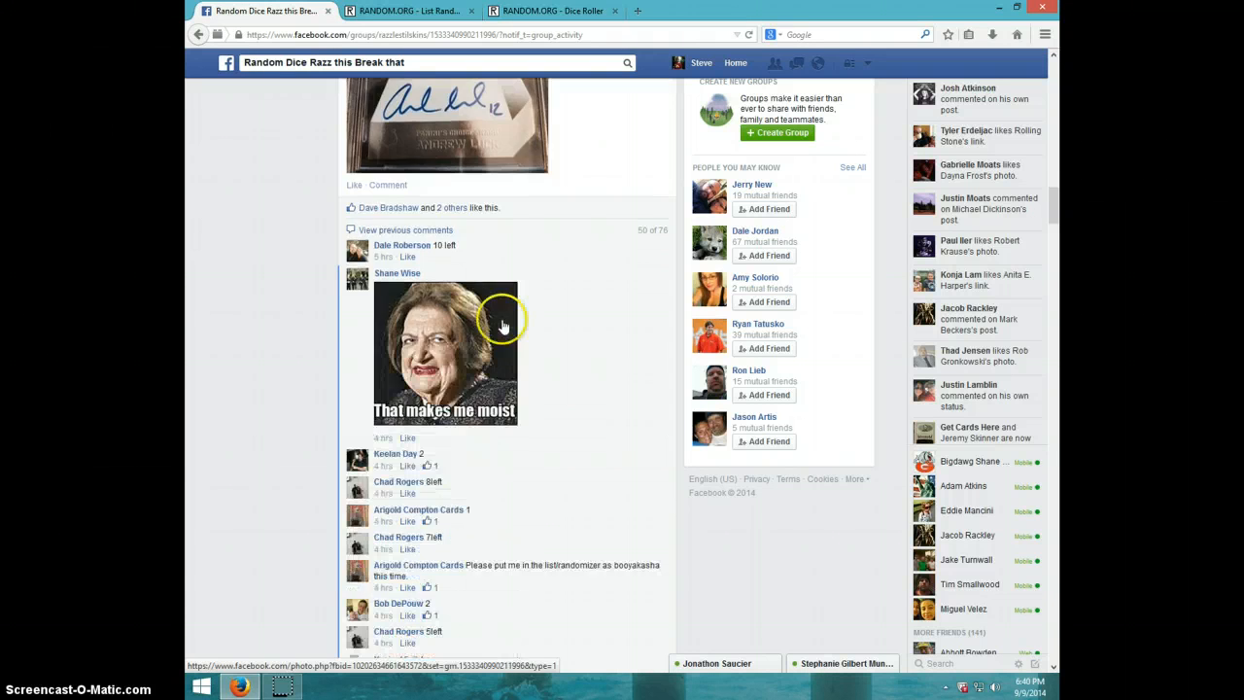
pyautogui.scroll(-3)
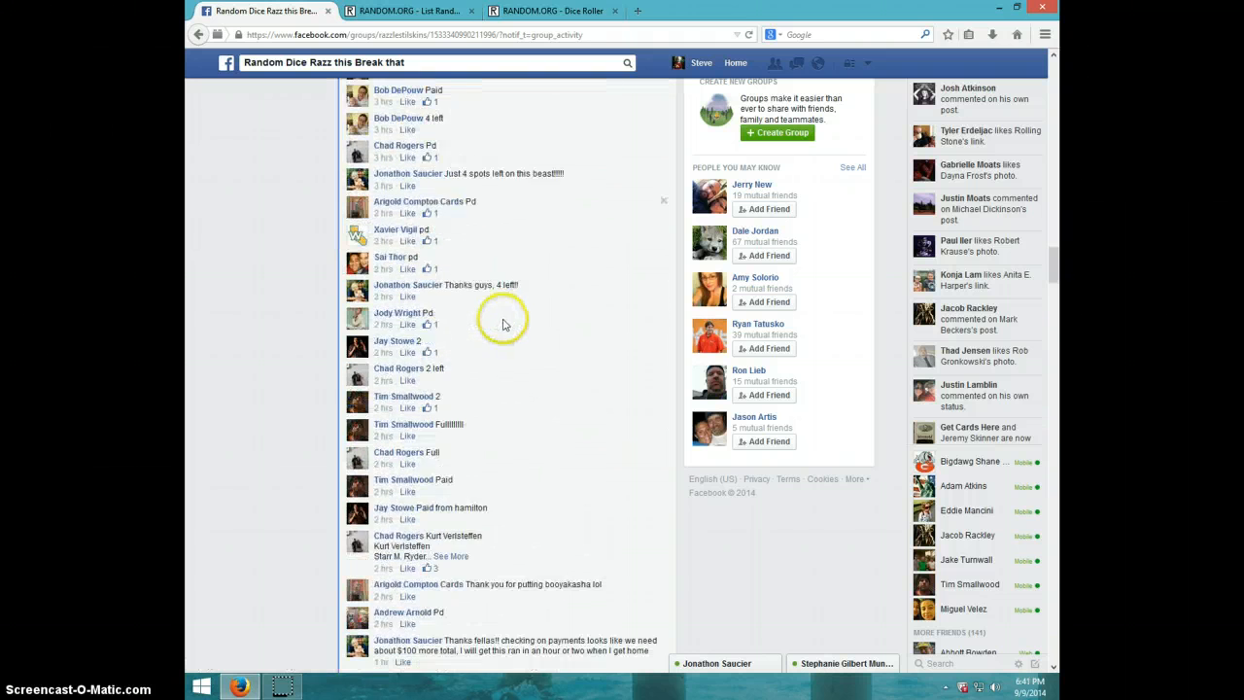
pyautogui.scroll(-3)
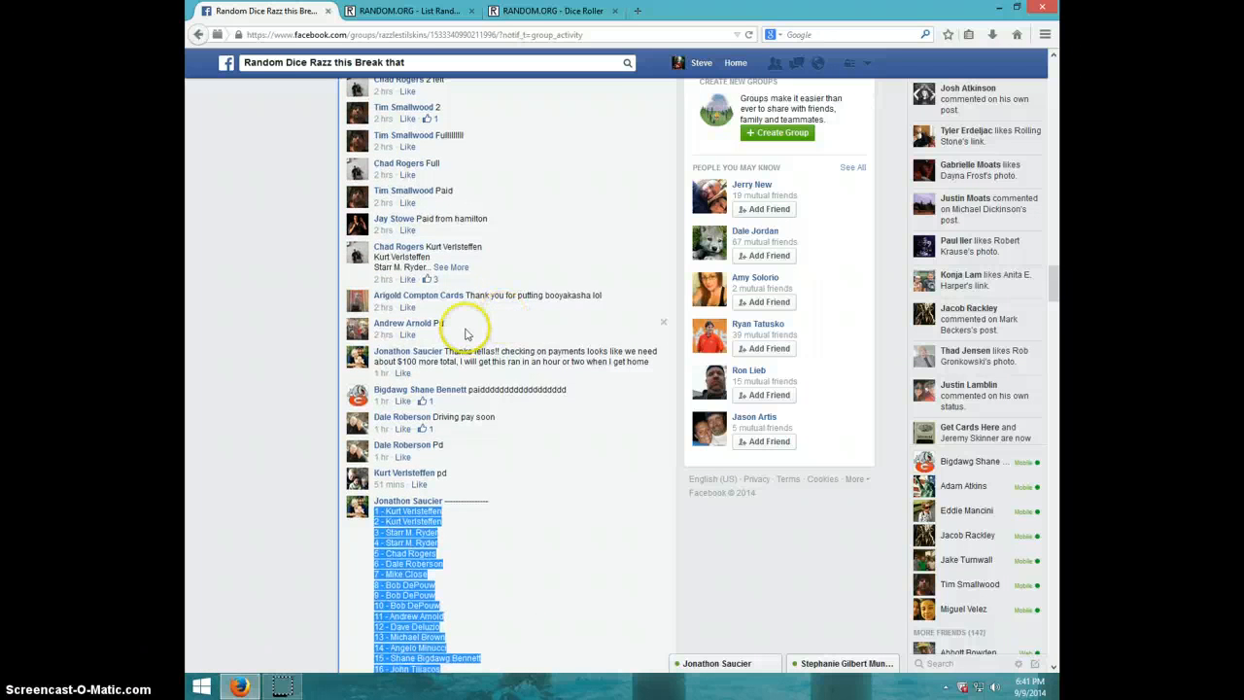
pyautogui.scroll(-3)
pyautogui.write('Li')
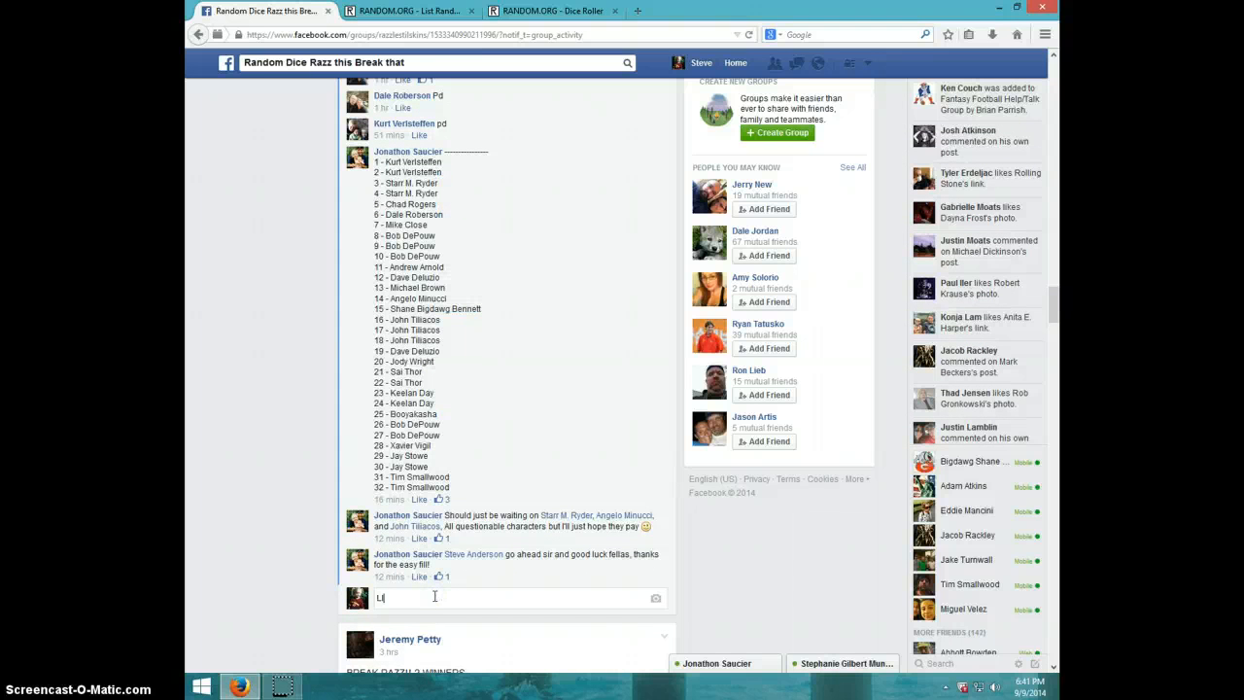
pyautogui.press('Return')
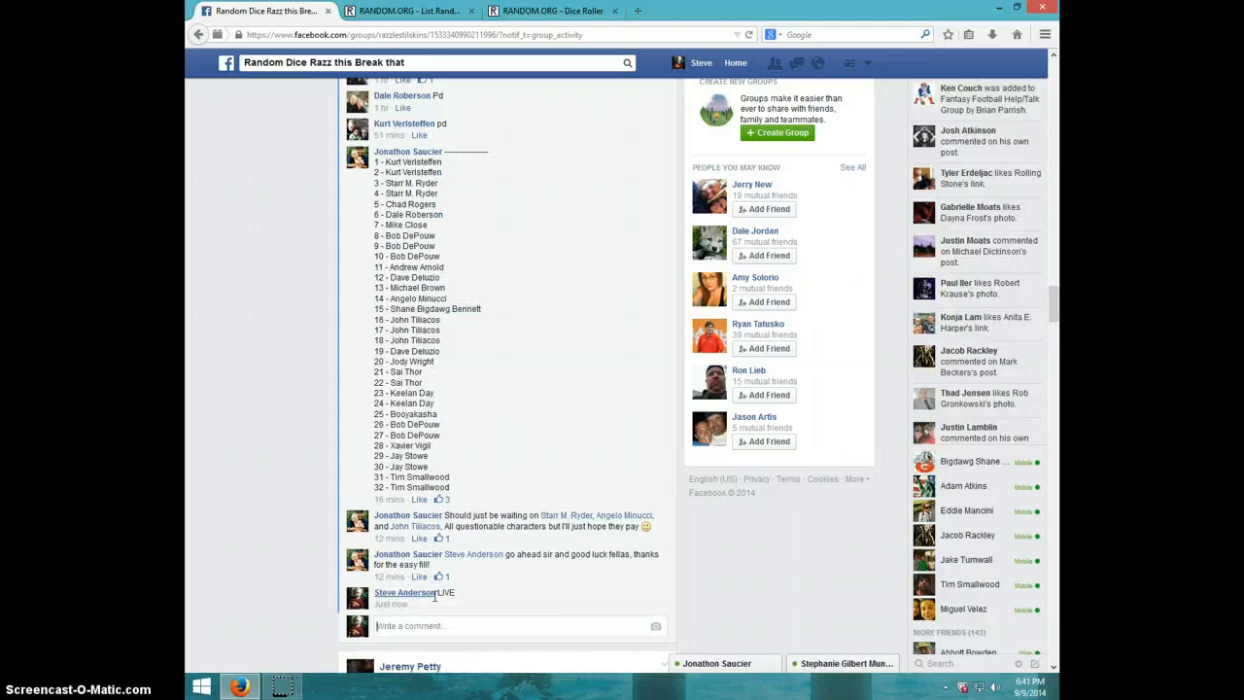
pyautogui.moveTo(1020, 681)
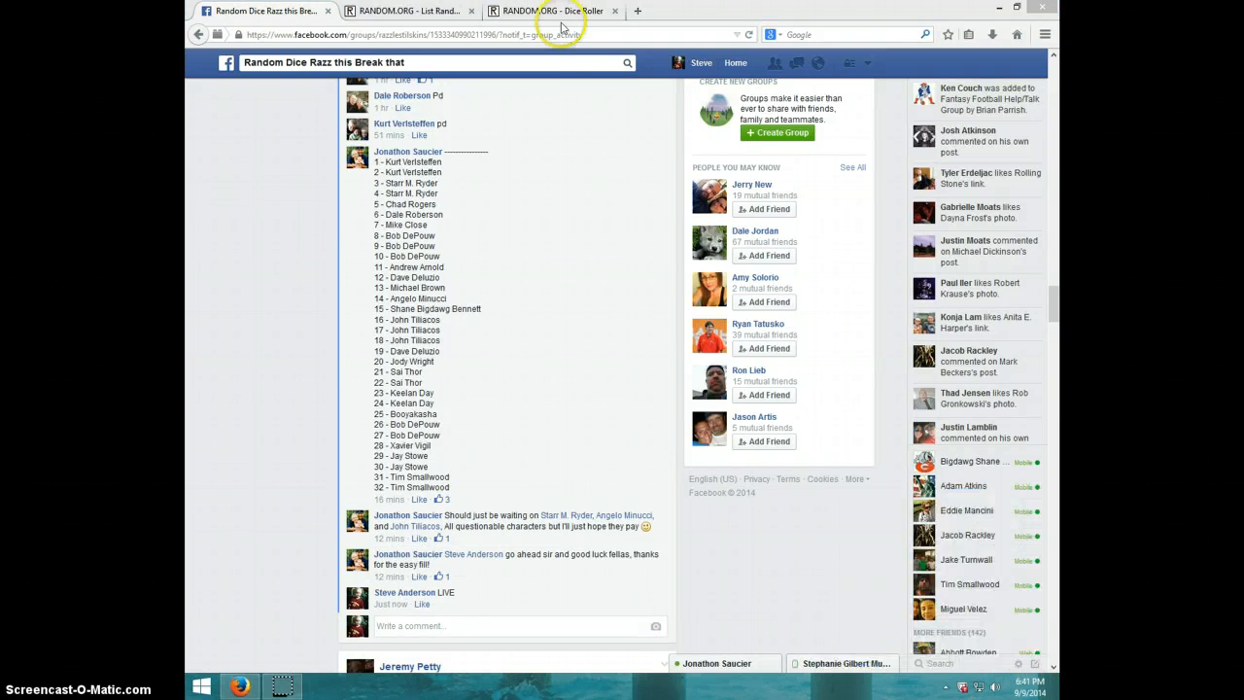
# - Roll two dice on the Dice Roller, then return to the List Randomizer with the entrants
pyautogui.click(552, 11)
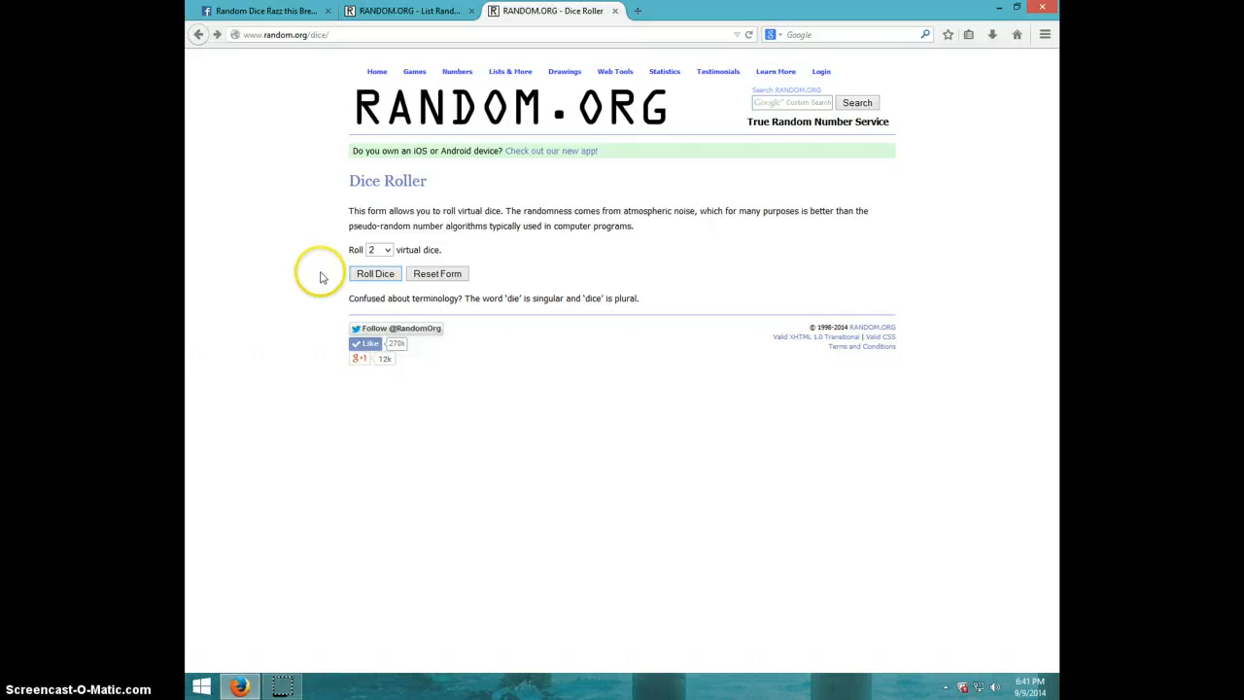
pyautogui.click(374, 272)
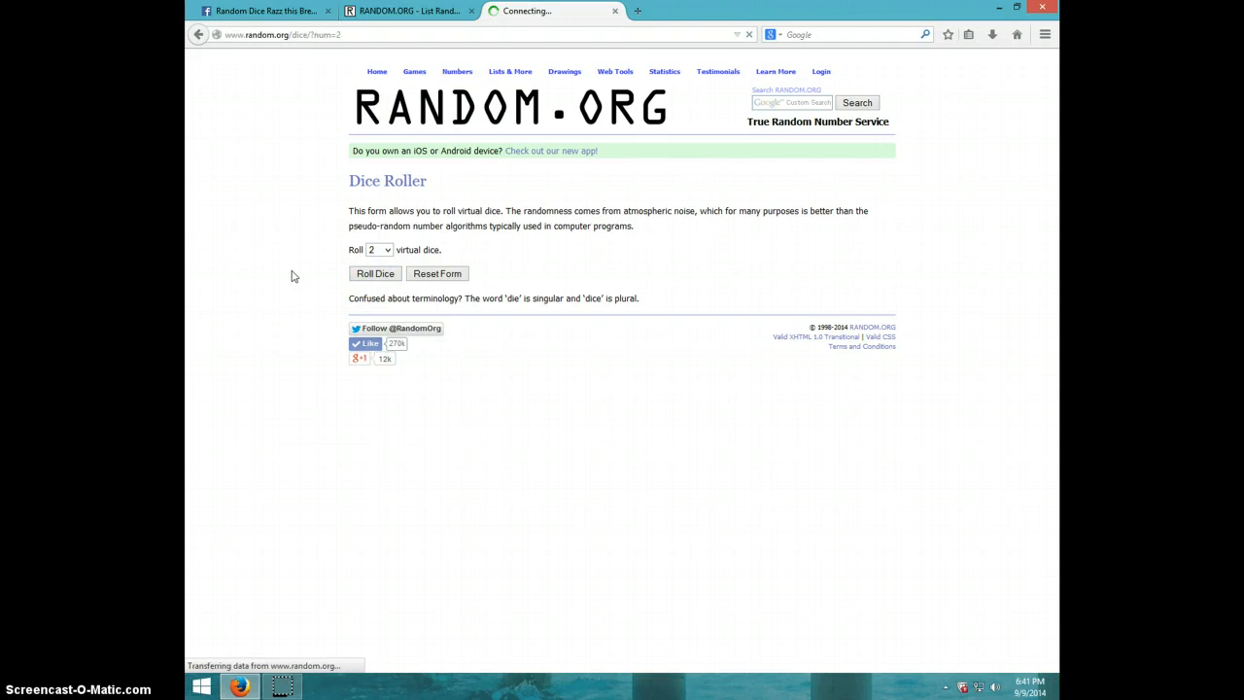
pyautogui.click(375, 272)
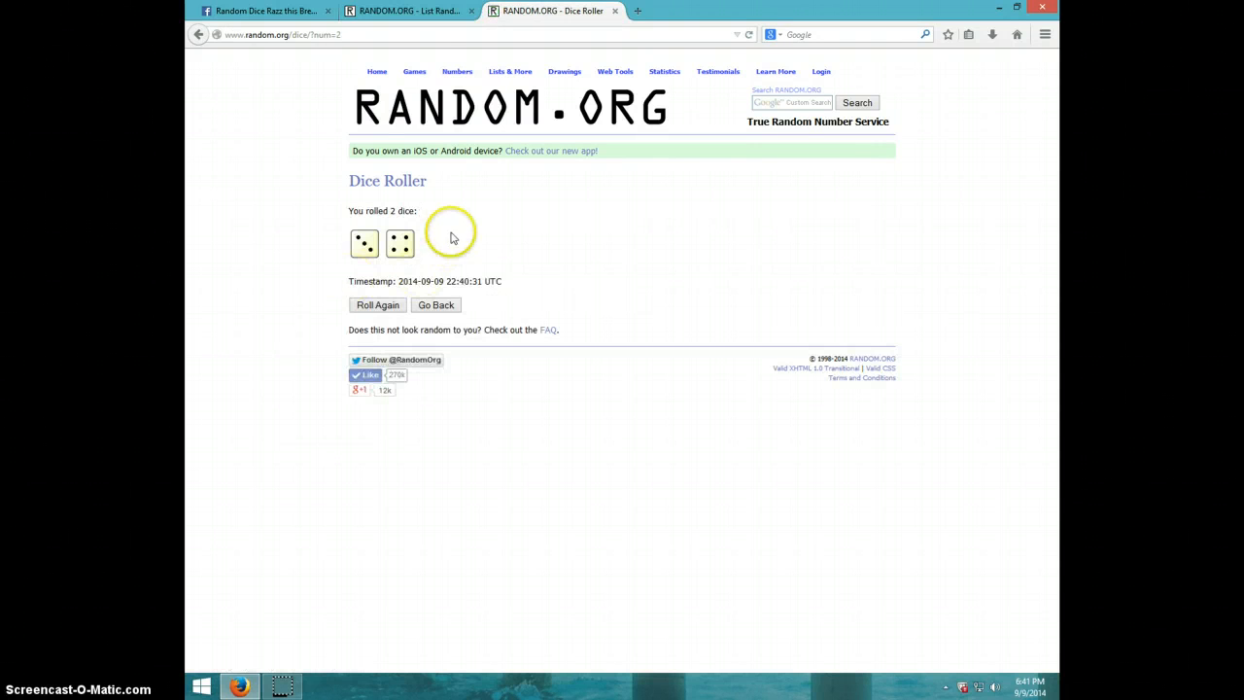
pyautogui.click(408, 12)
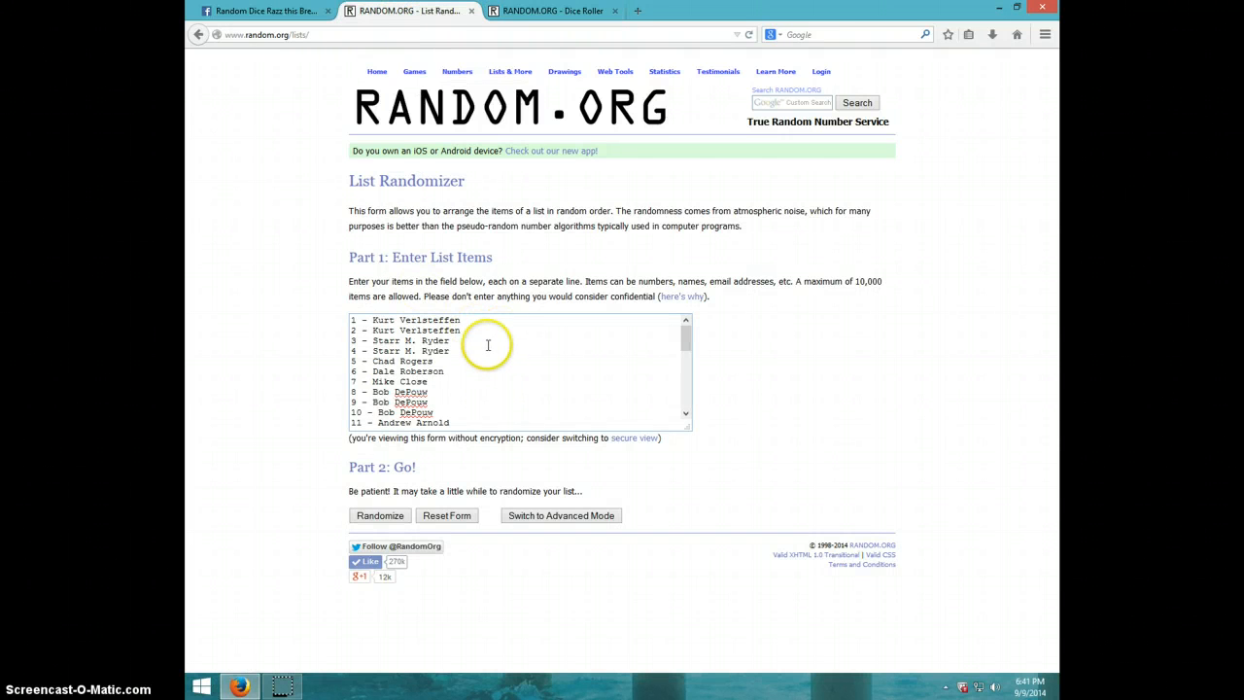
pyautogui.moveTo(404, 370)
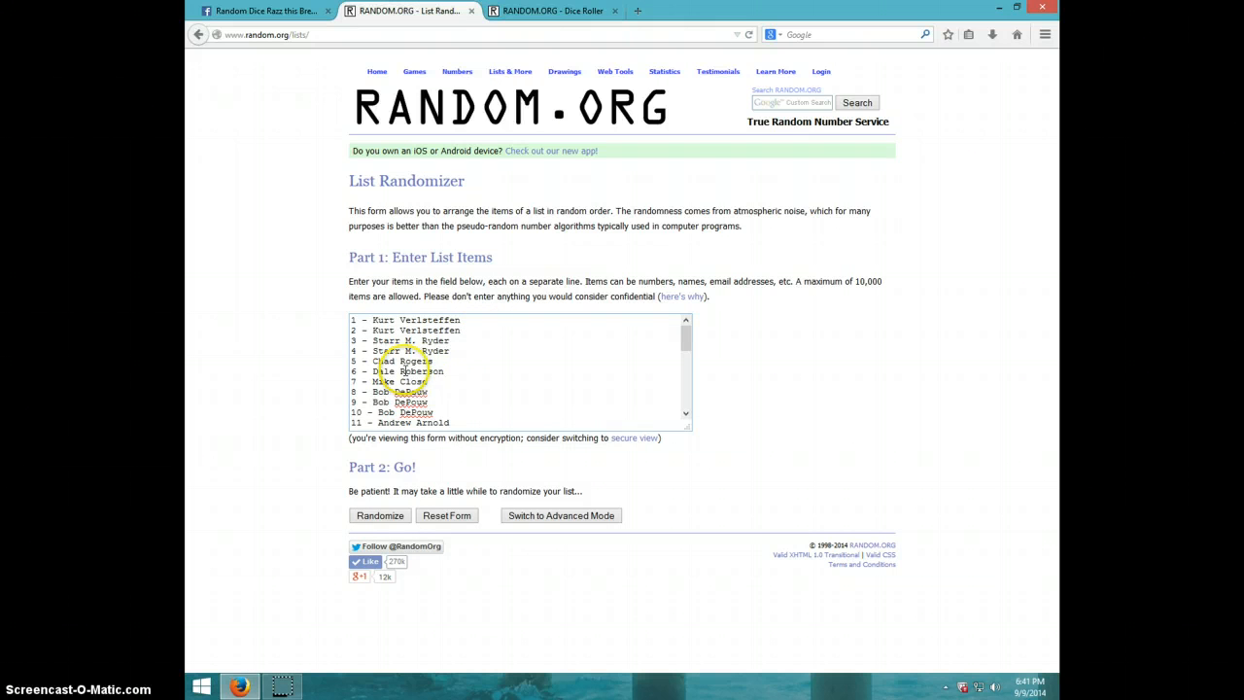
# - Review the 32-entry list through spot 32 and show the current date and time
pyautogui.scroll(-3)
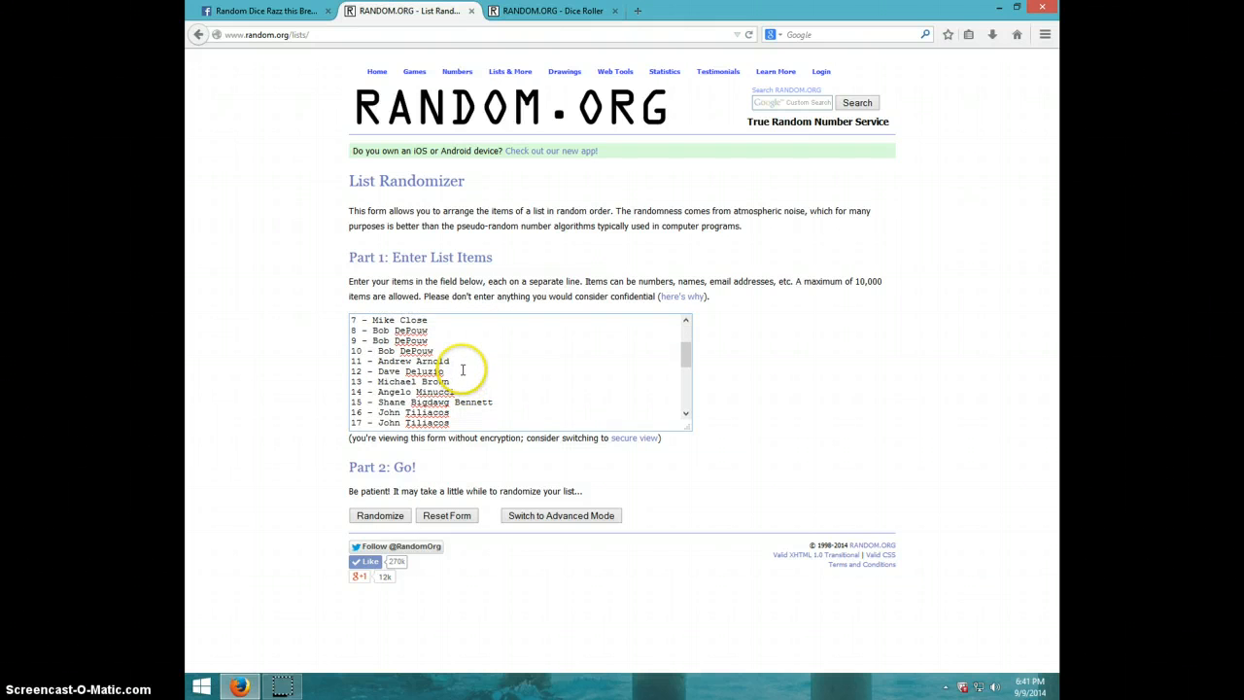
pyautogui.moveTo(437, 379)
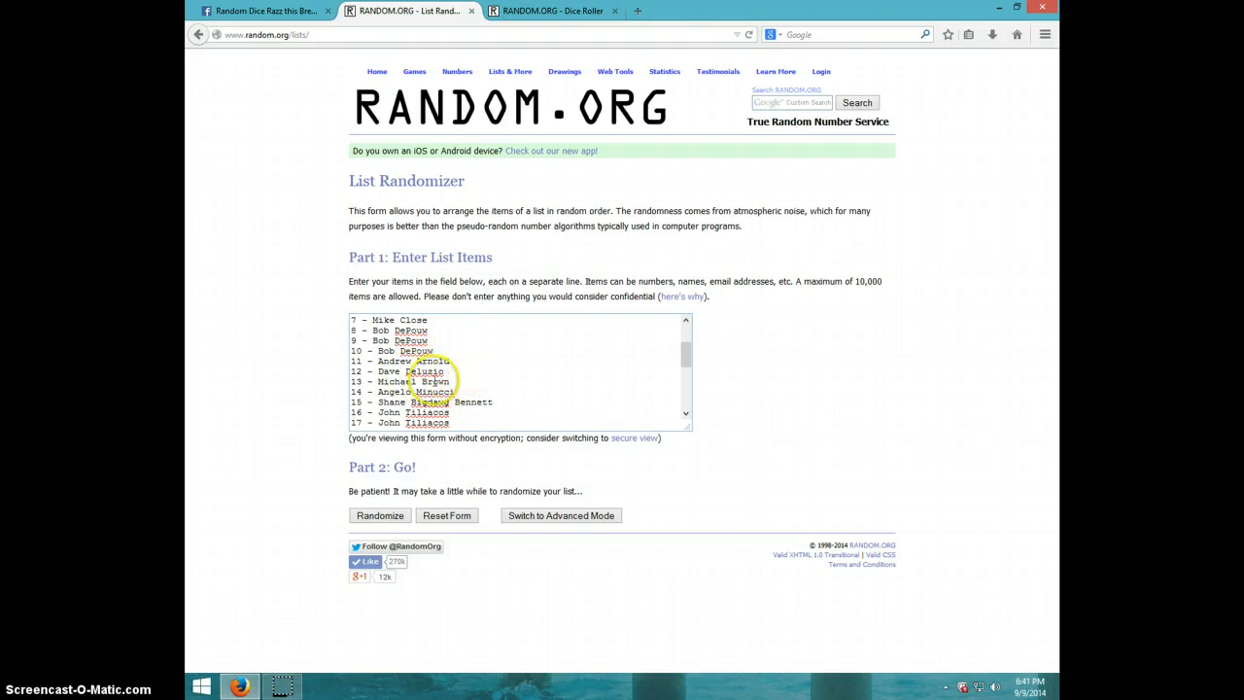
pyautogui.moveTo(501, 402)
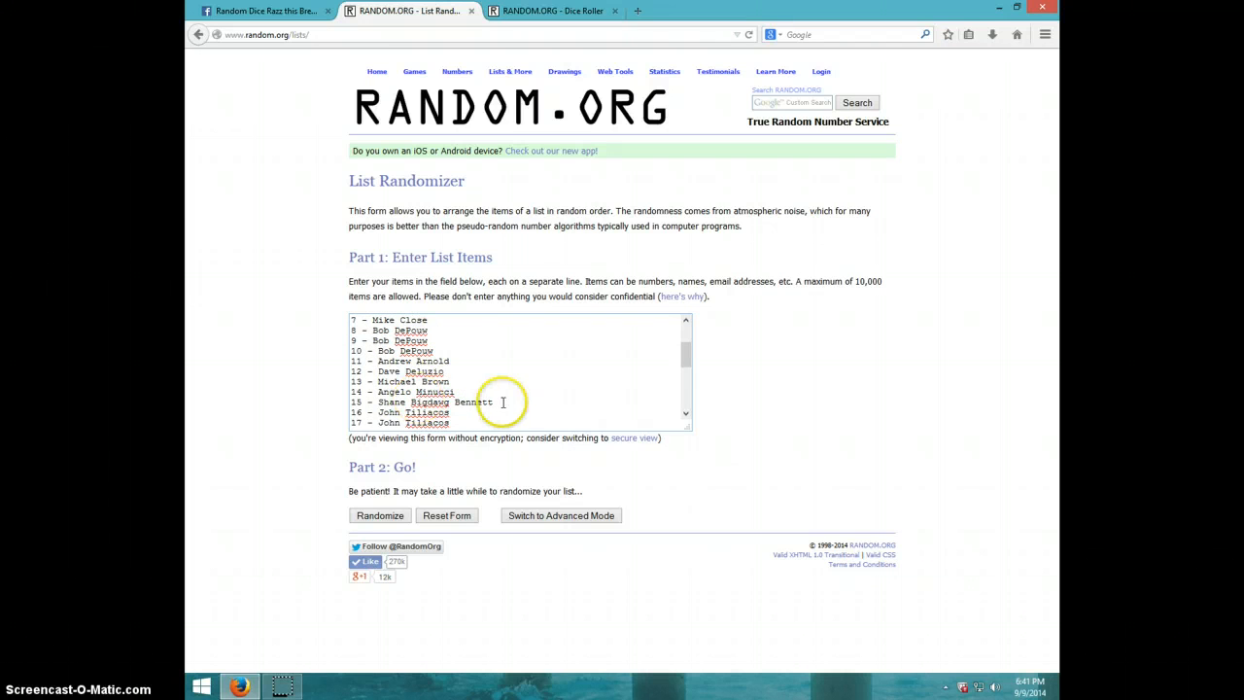
pyautogui.scroll(-3)
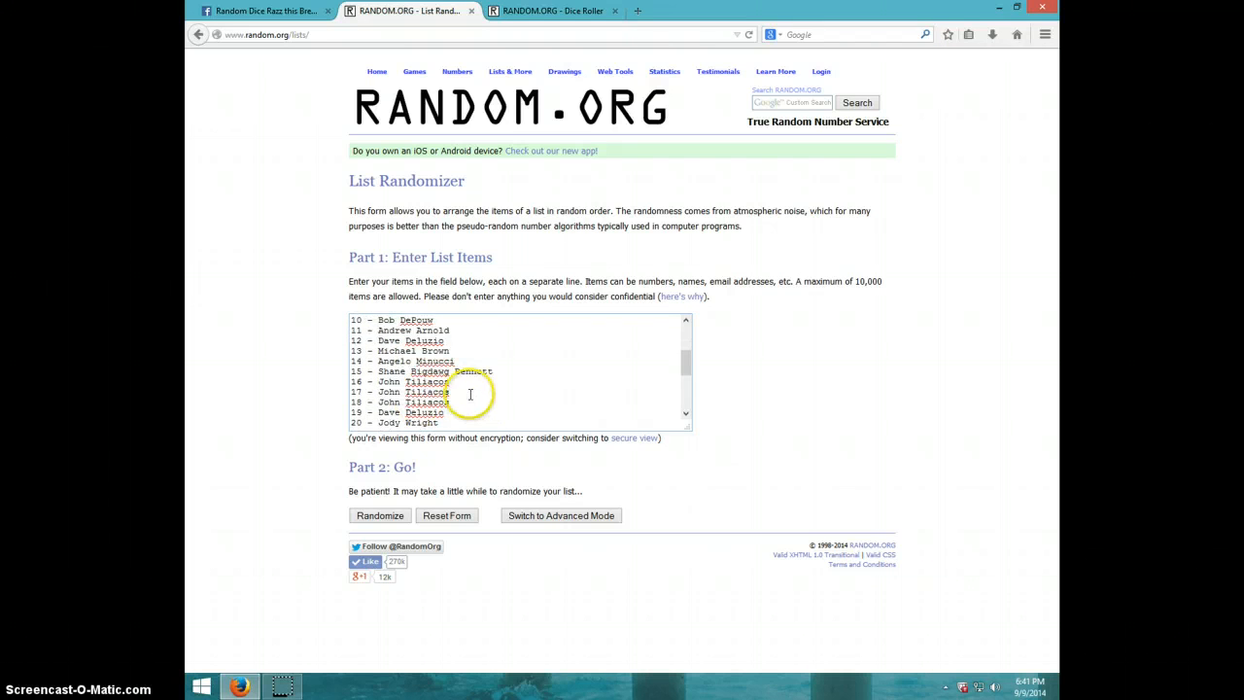
pyautogui.scroll(-3)
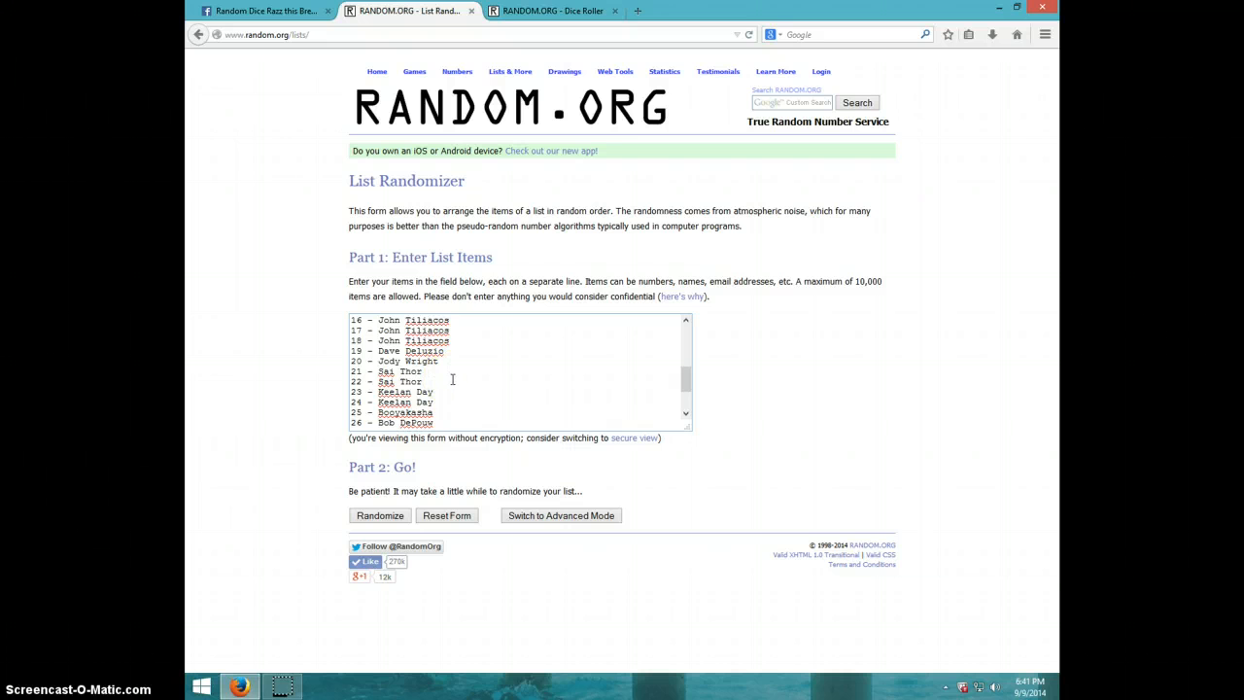
pyautogui.scroll(-3)
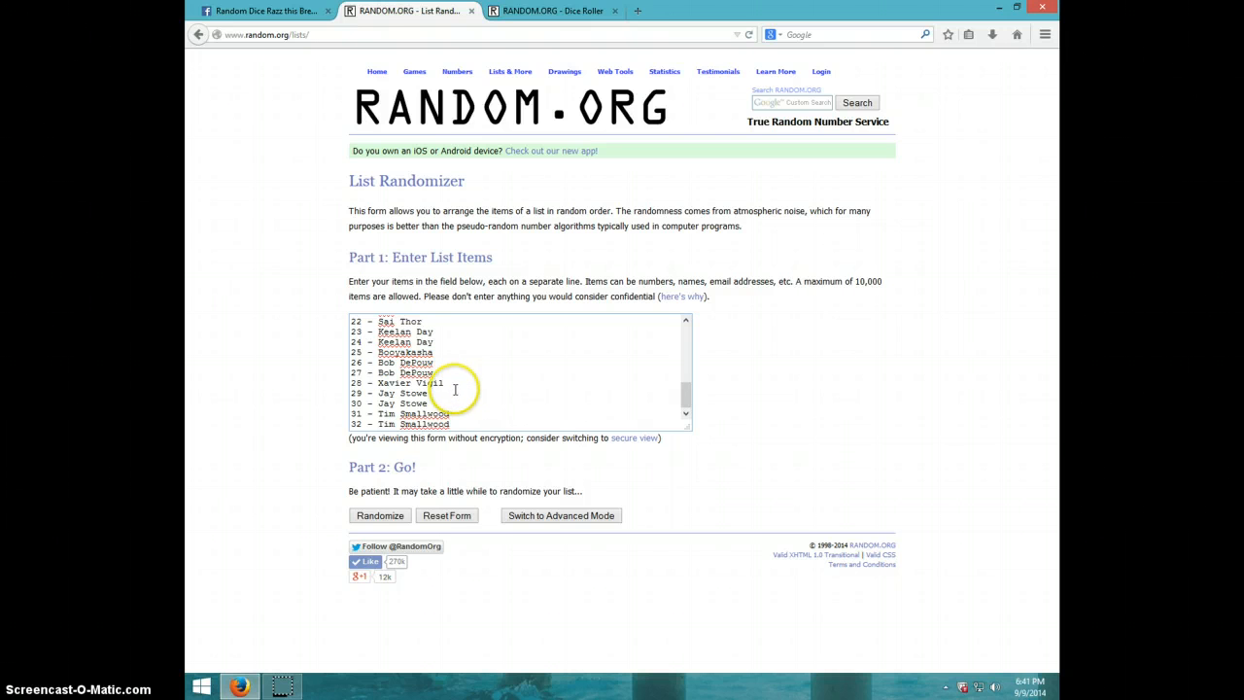
pyautogui.moveTo(474, 416)
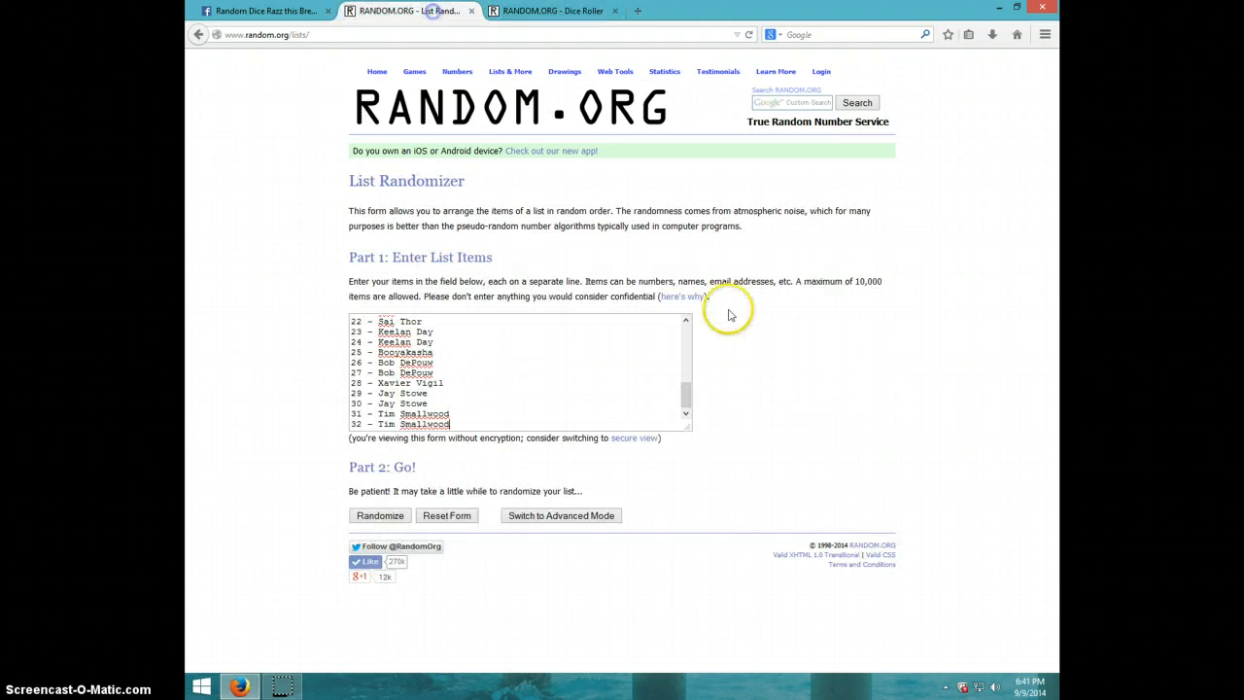
pyautogui.click(1026, 688)
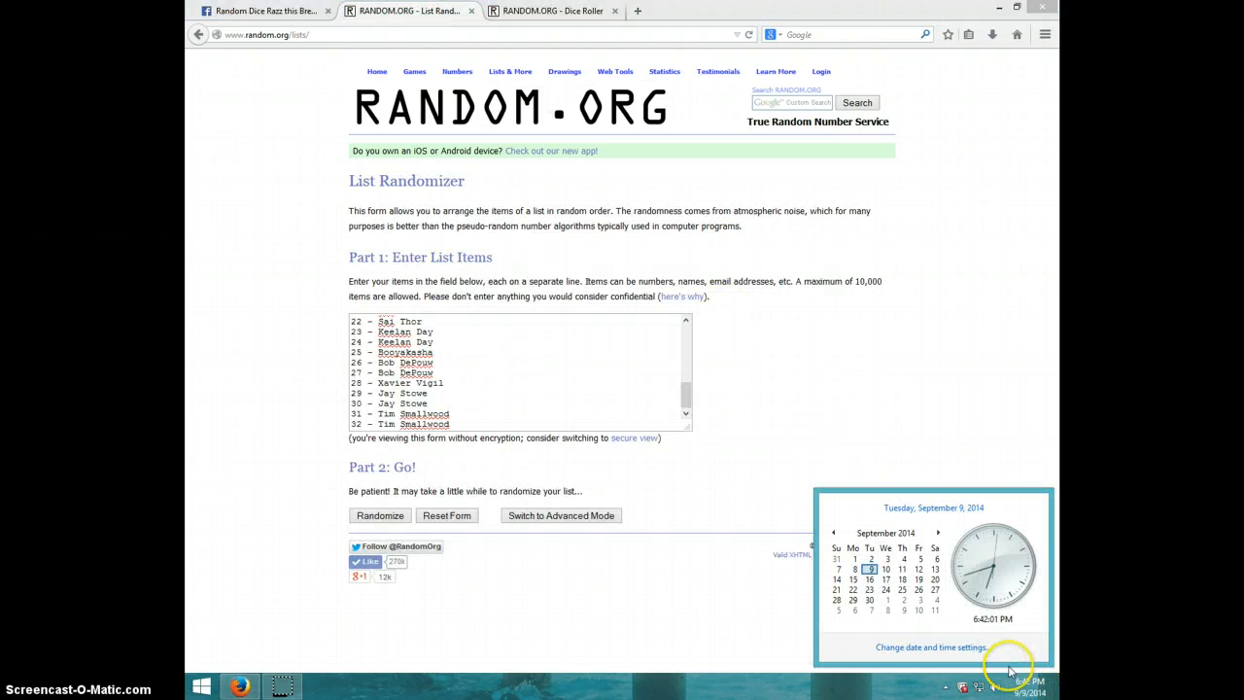
# - Randomize the 32-item list, then repeat with Again! until it reports 6 randomizations
pyautogui.click(379, 515)
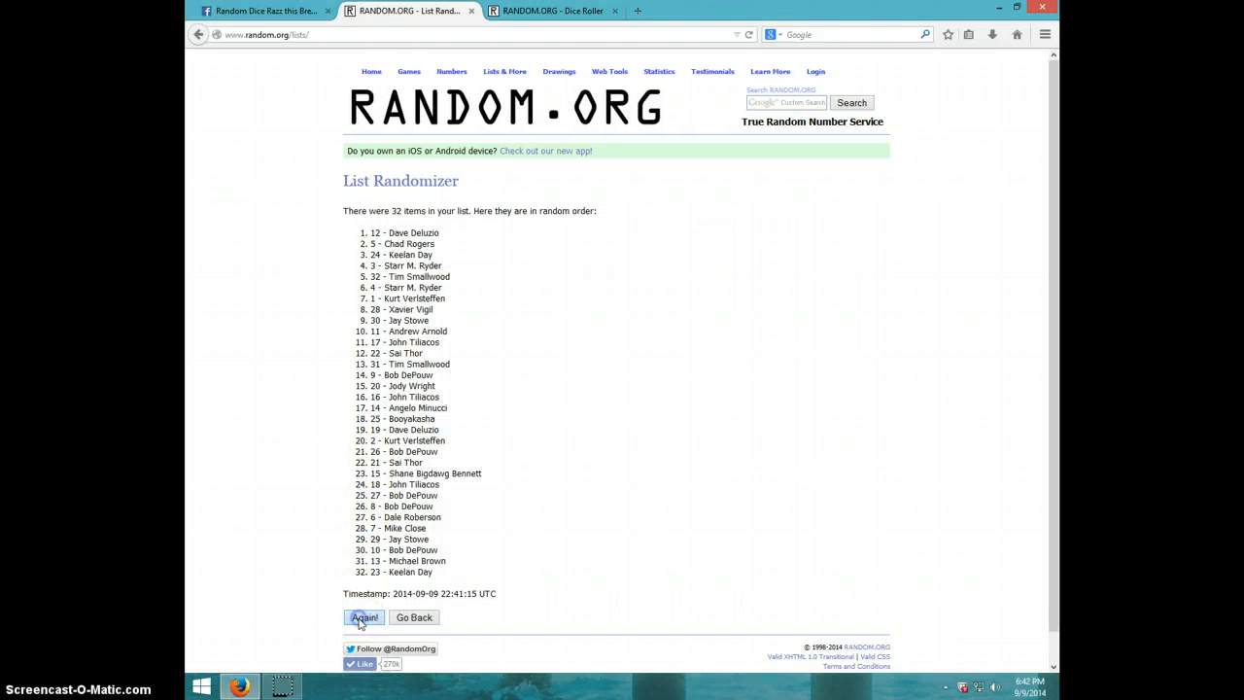
pyautogui.click(363, 618)
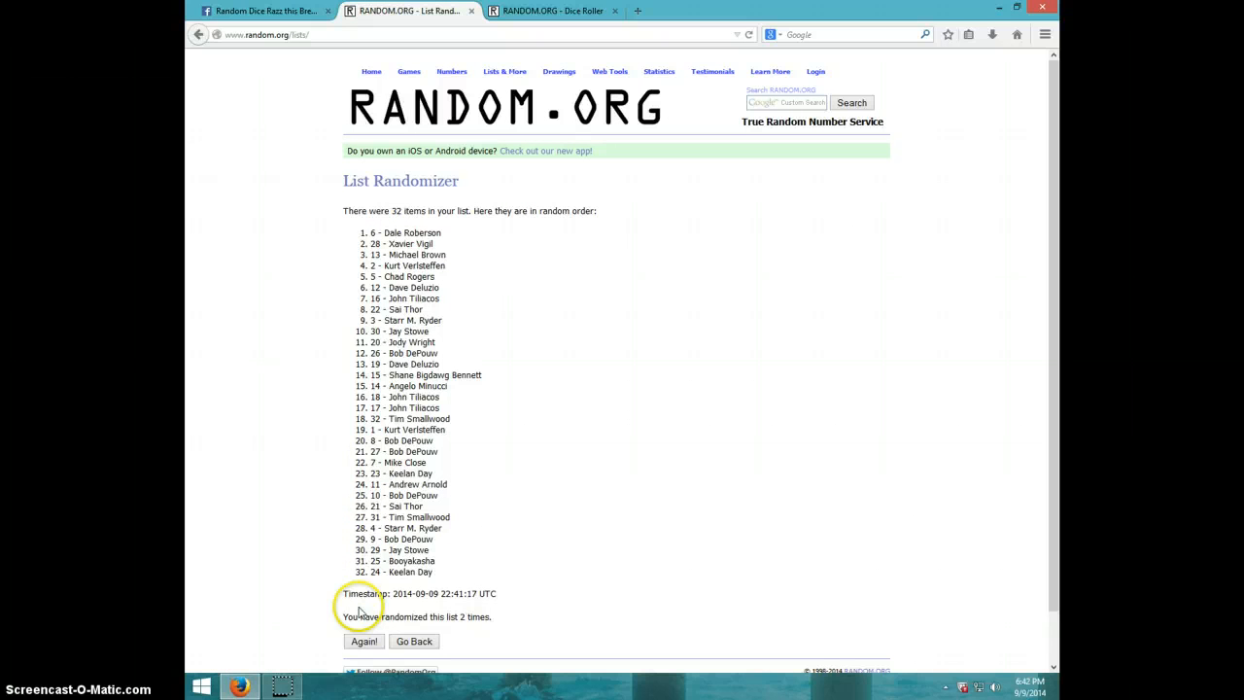
pyautogui.click(364, 641)
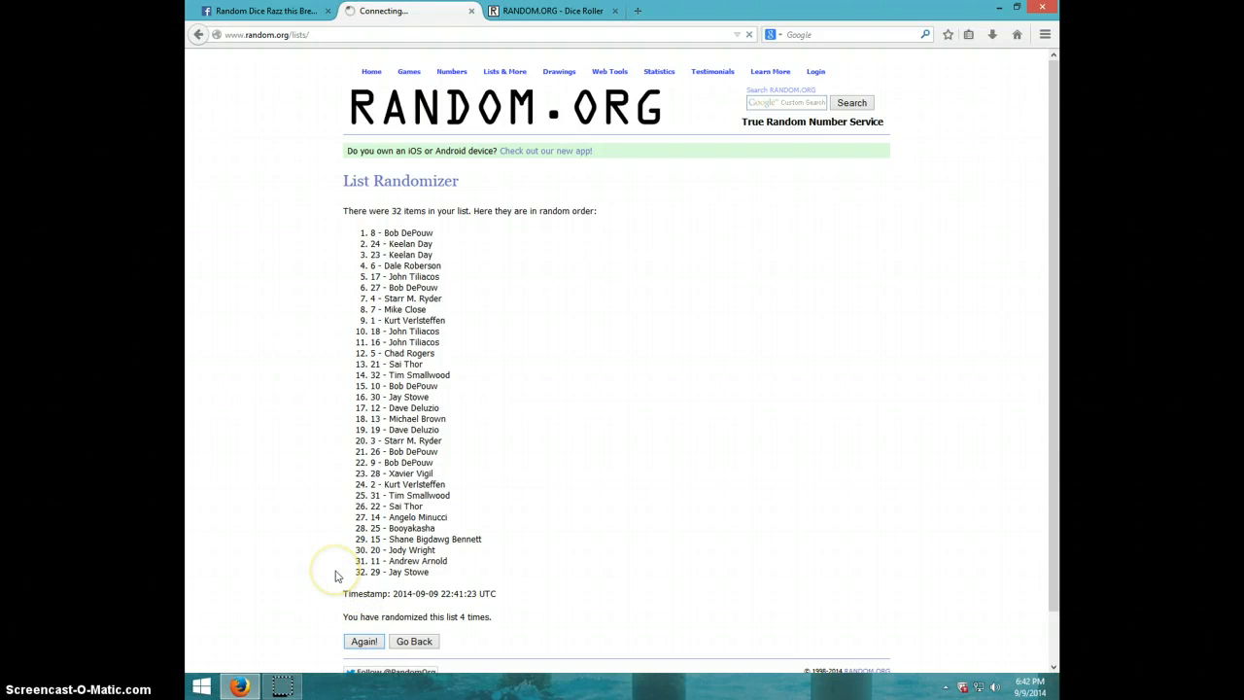
pyautogui.click(364, 642)
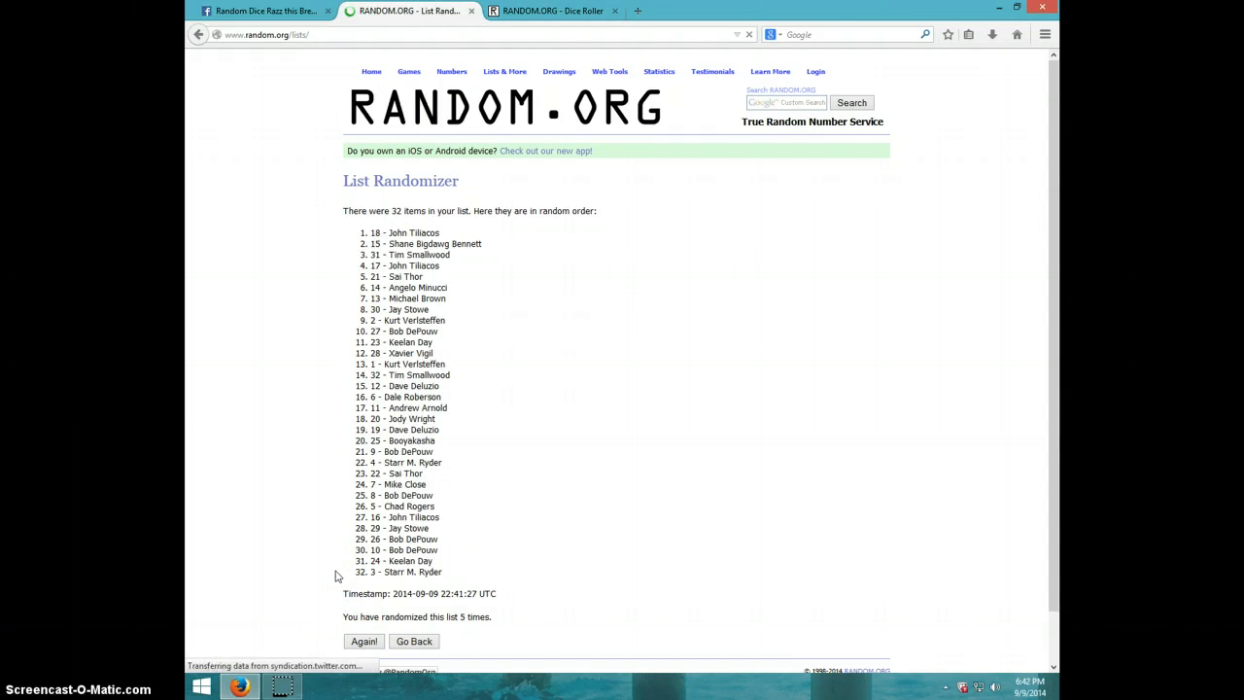
pyautogui.moveTo(328, 540)
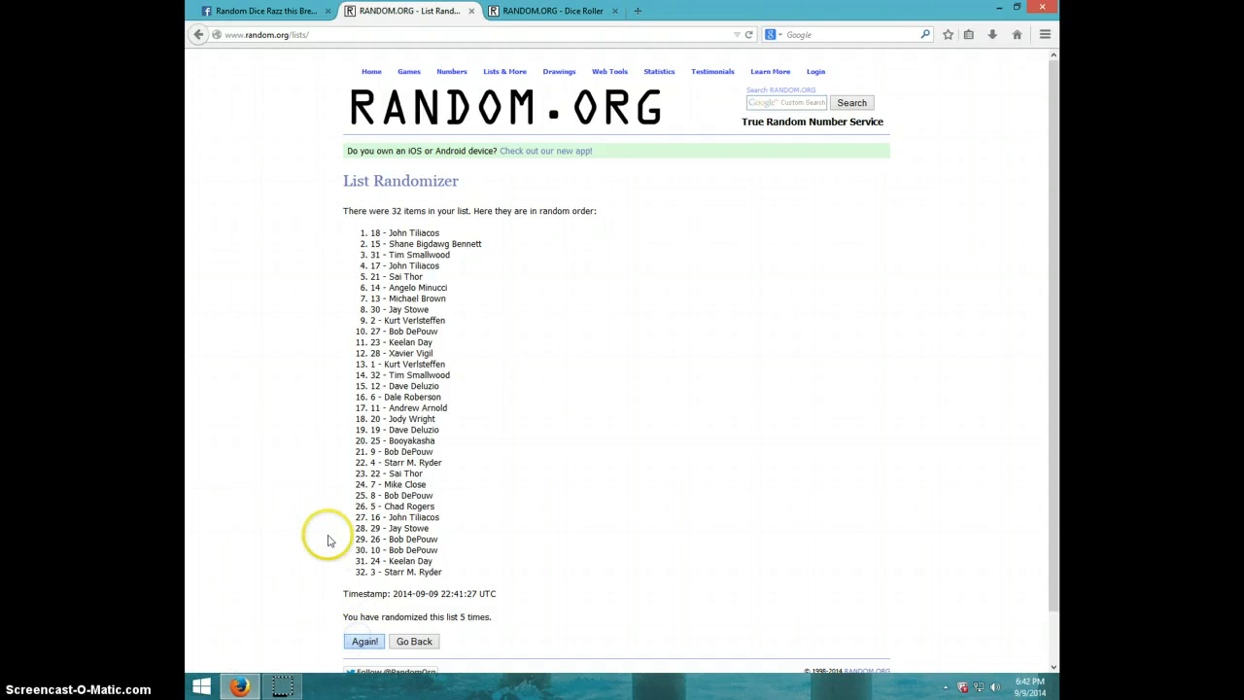
pyautogui.click(364, 641)
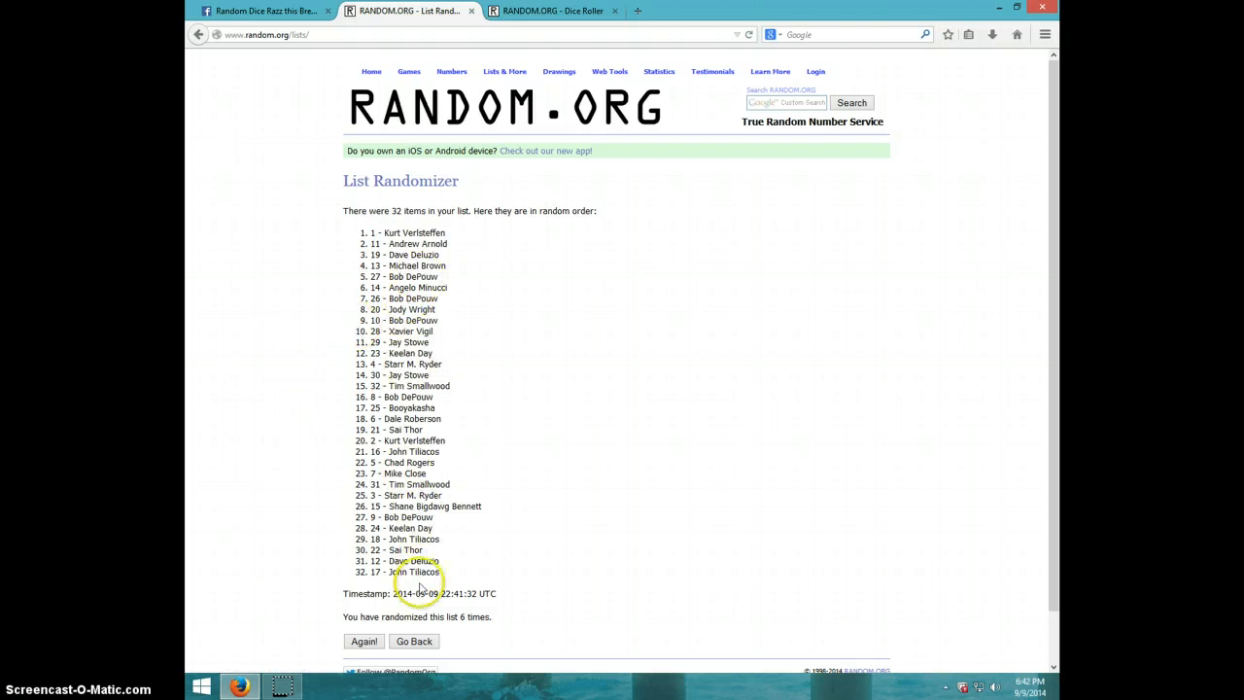
pyautogui.moveTo(552, 249)
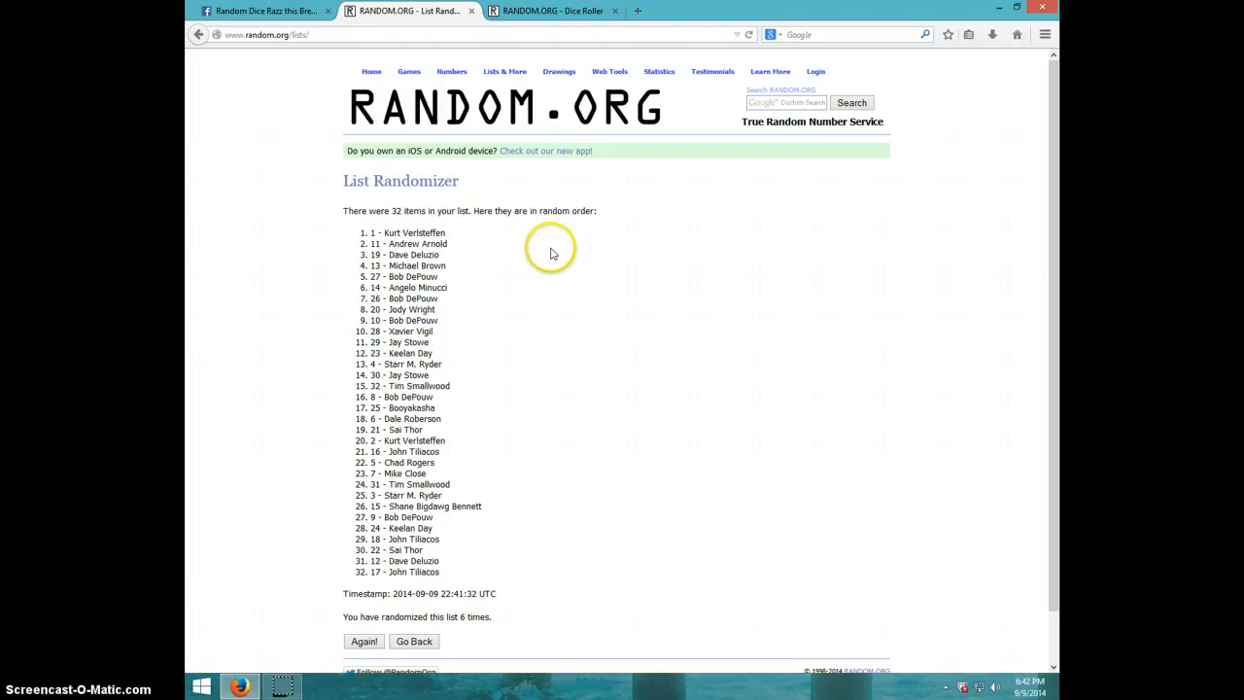
pyautogui.moveTo(476, 280)
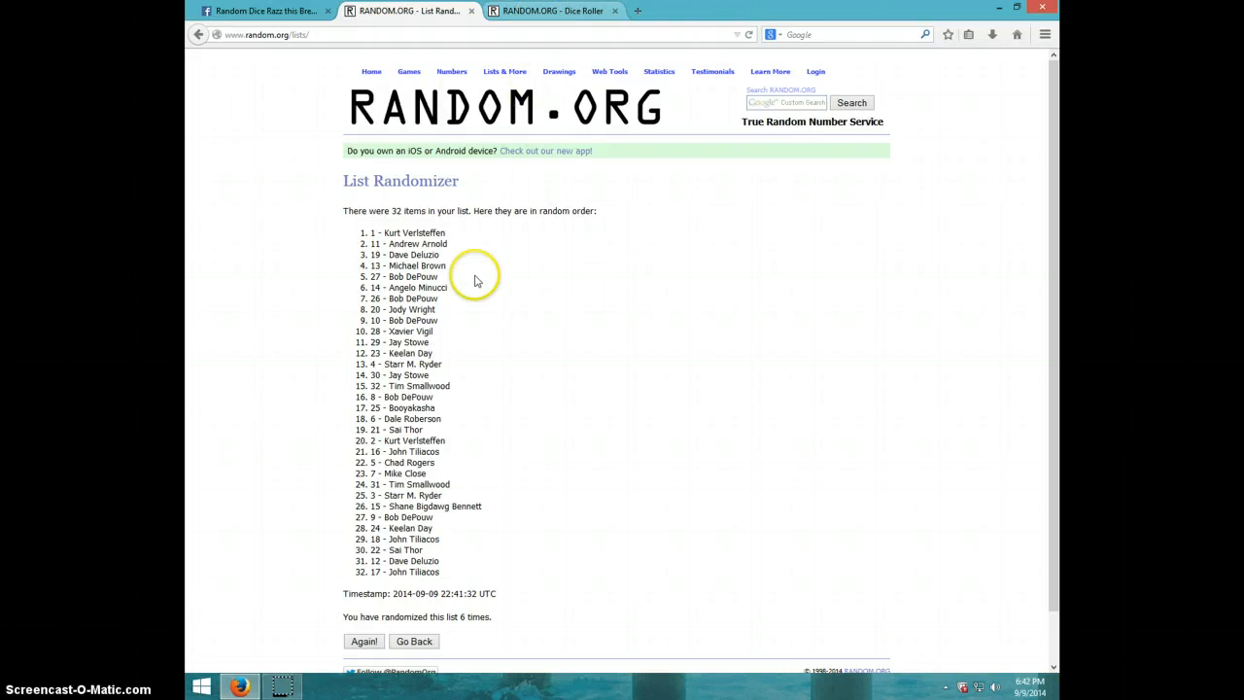
pyautogui.moveTo(847, 563)
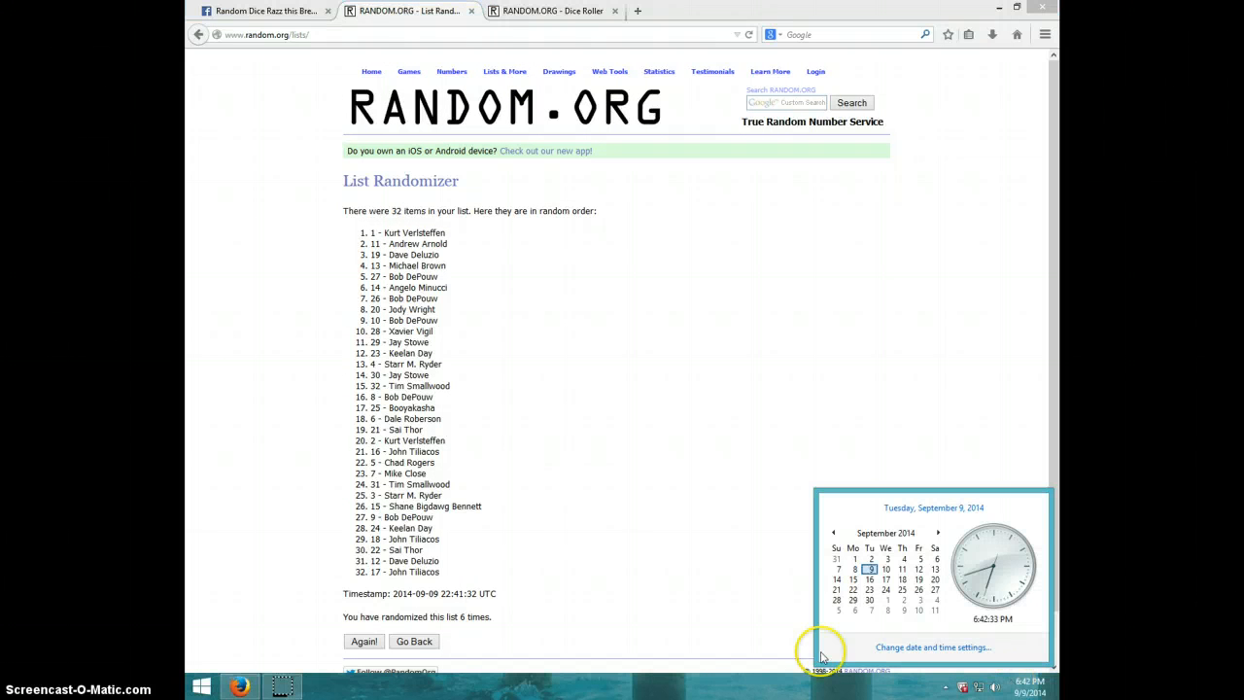
pyautogui.moveTo(272, 612)
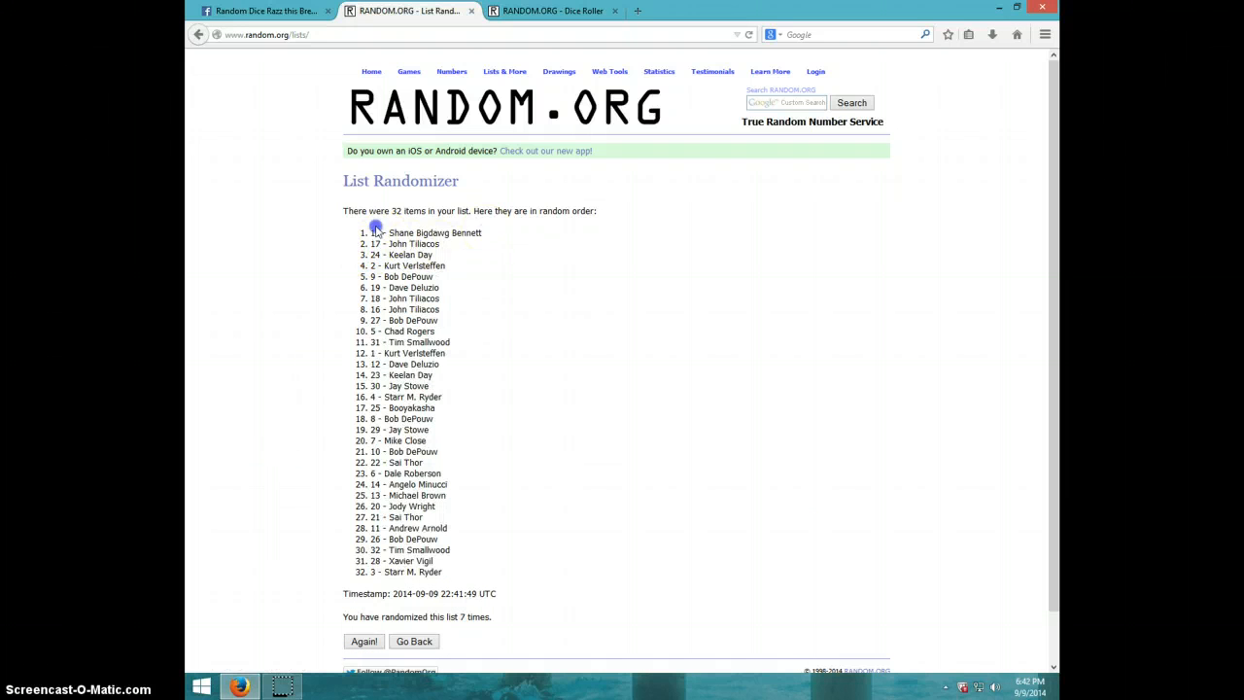
# - Highlight the winning top entry of the seventh randomization and show the date and time
pyautogui.moveTo(342, 210); pyautogui.dragTo(482, 234)
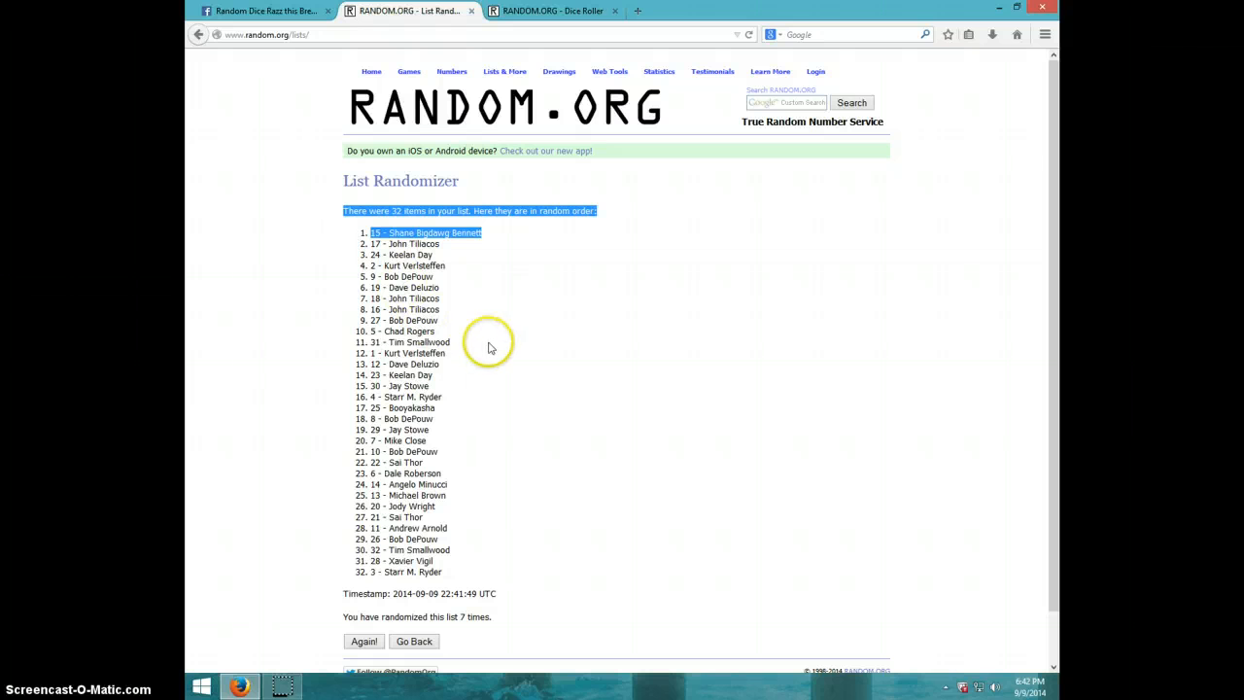
pyautogui.moveTo(497, 369)
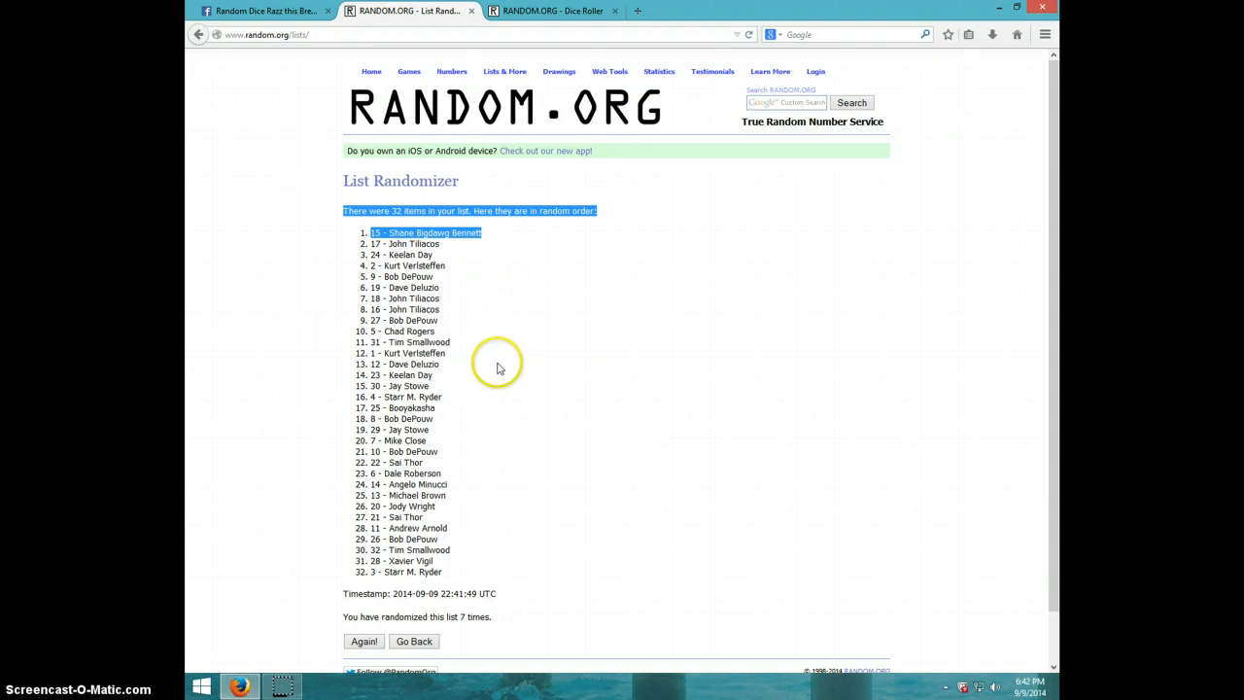
pyautogui.moveTo(505, 338)
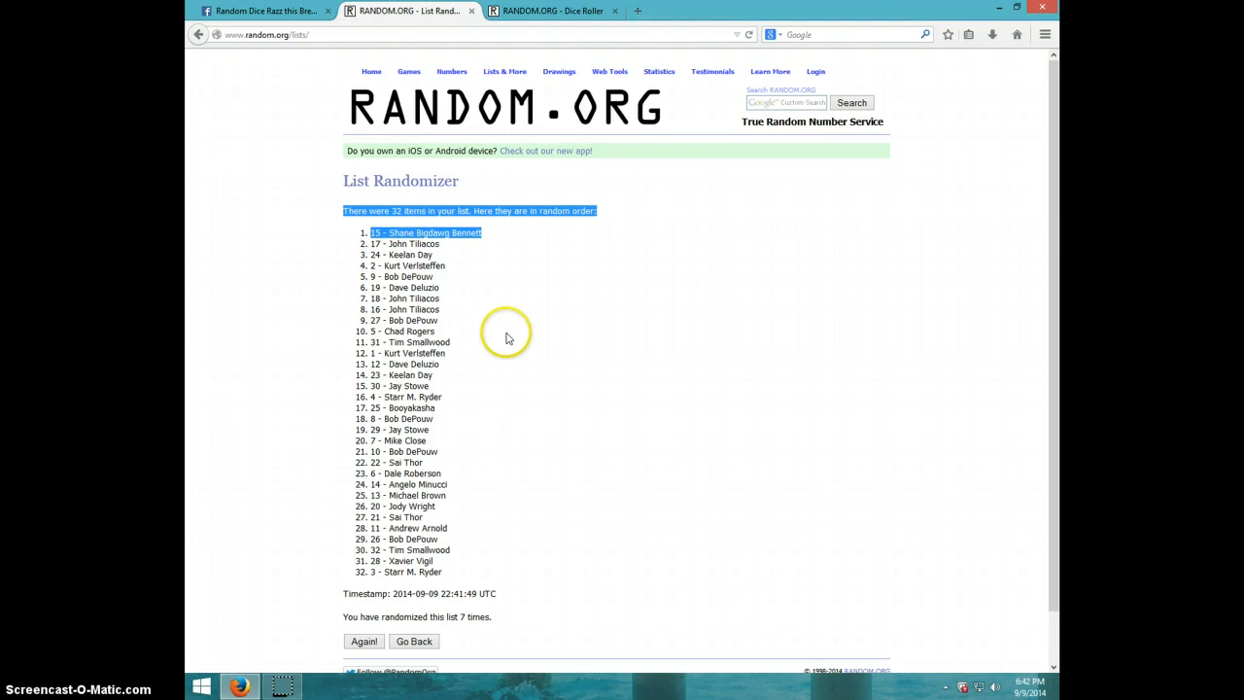
pyautogui.moveTo(443, 689)
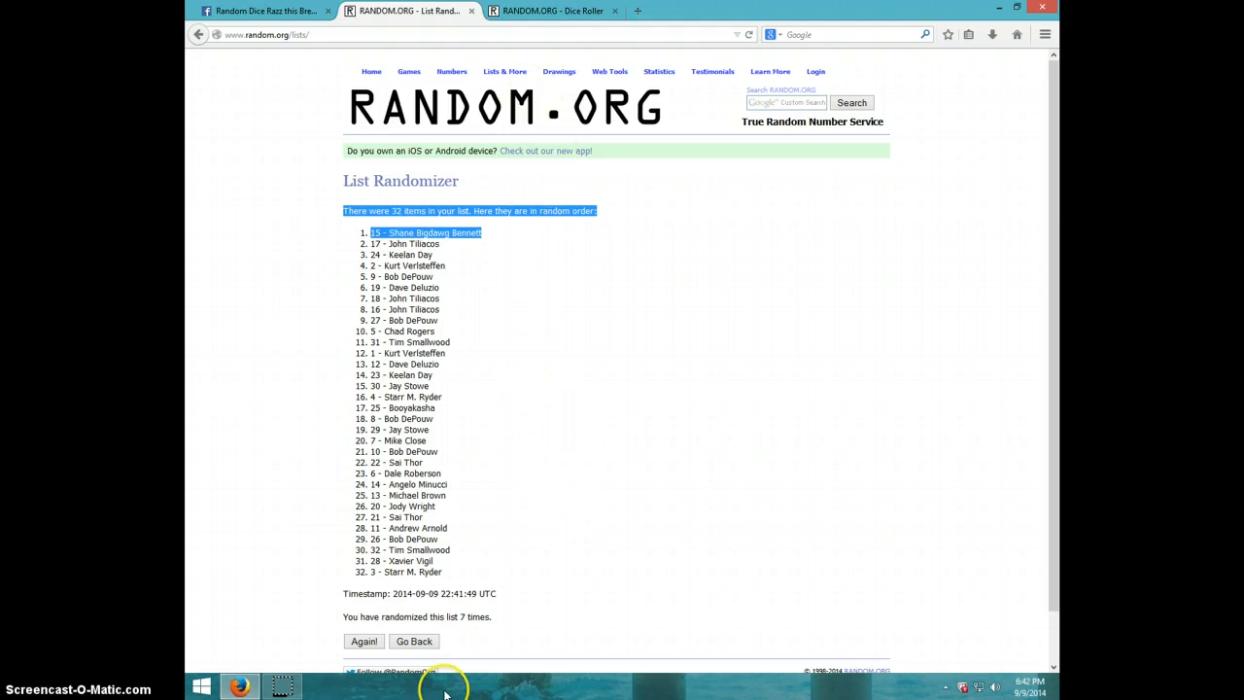
pyautogui.moveTo(495, 270)
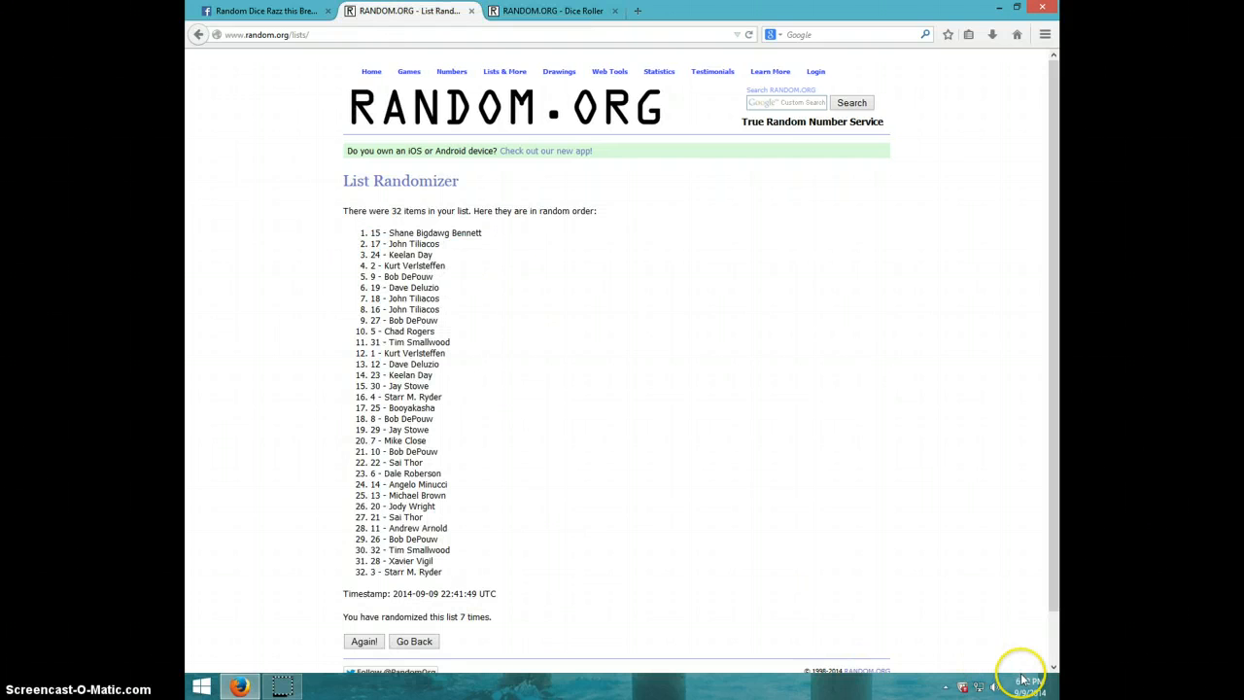
pyautogui.click(1022, 684)
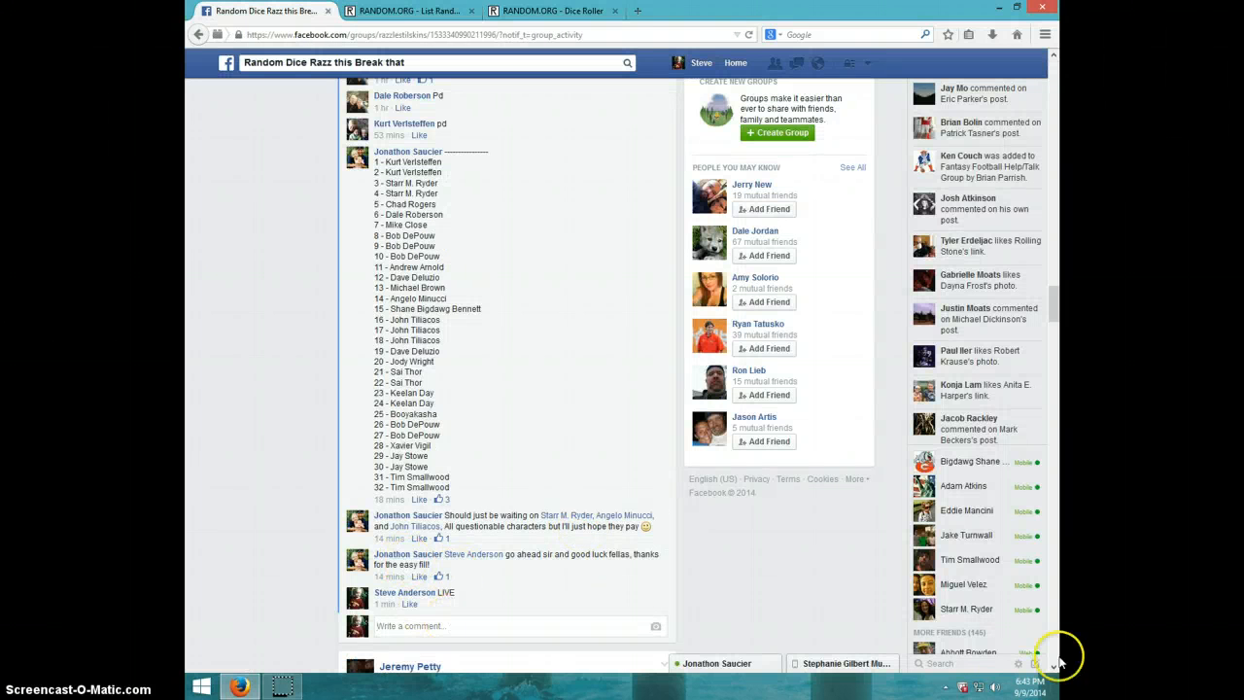
# - Post a "DONE" comment right below the earlier "LIVE" comment
pyautogui.write('DONE')
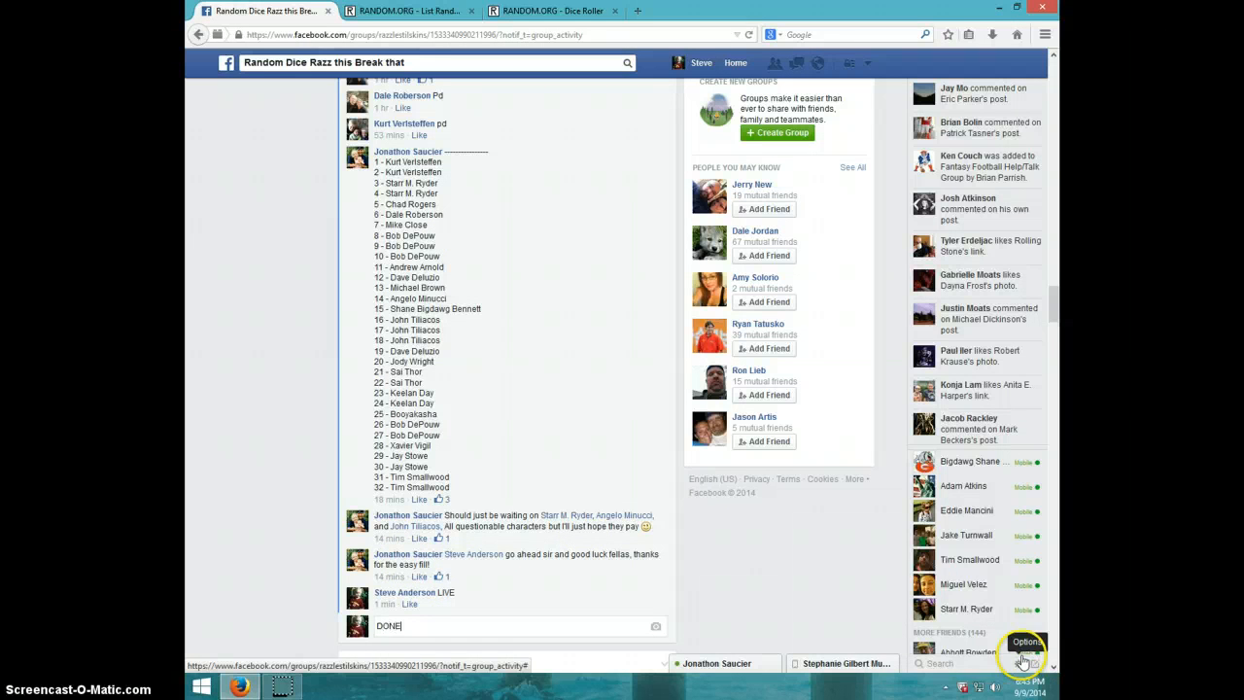
pyautogui.press('Return')
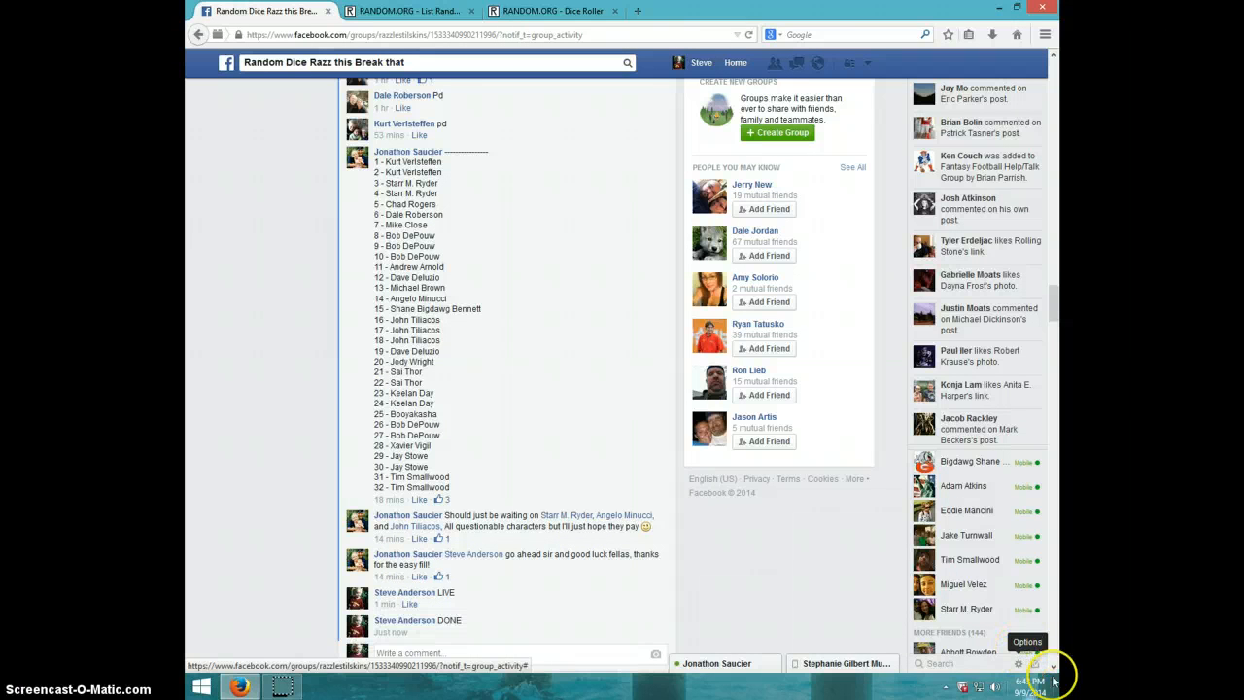